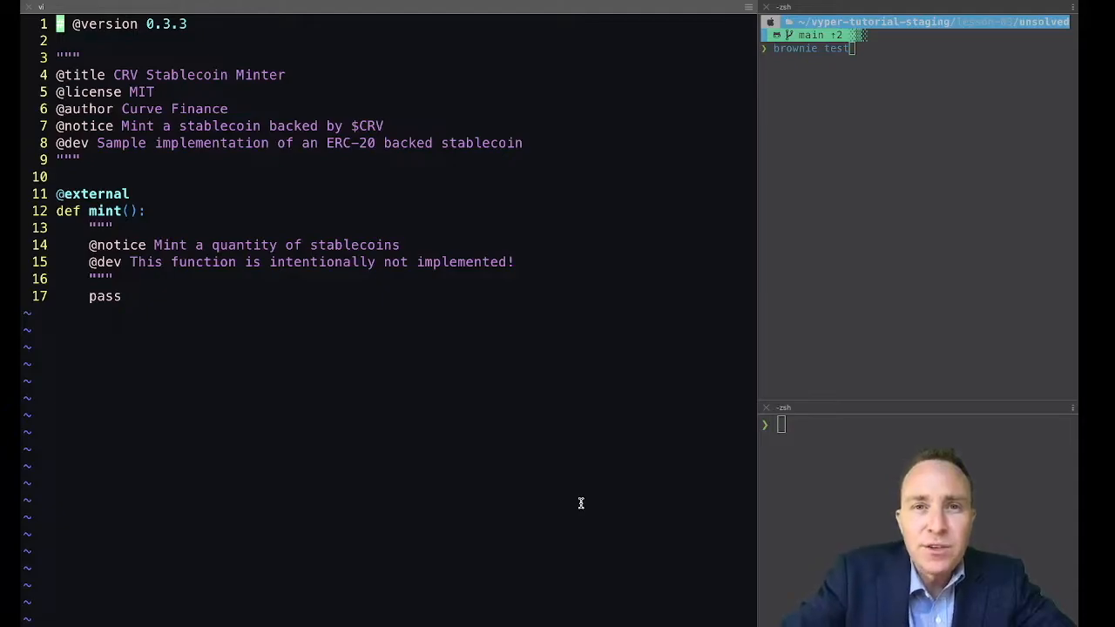
Leave the Minter contract for the shell and begin the vi contracts/ command for Token.vy.
{"action": "type", "text": "#"}
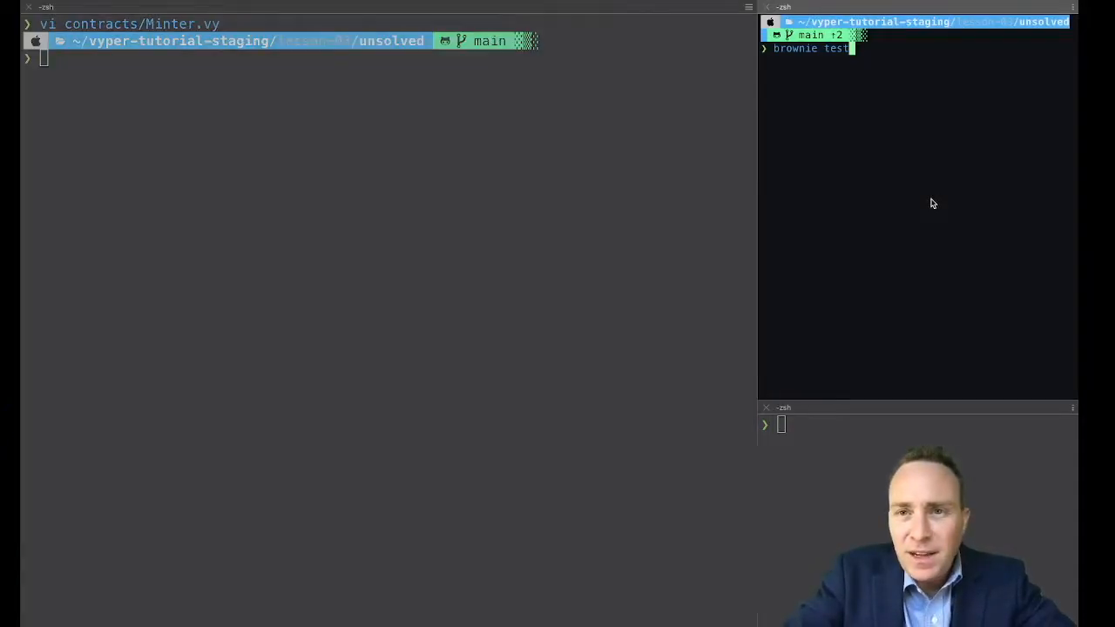
{"action": "key", "text": "Return"}
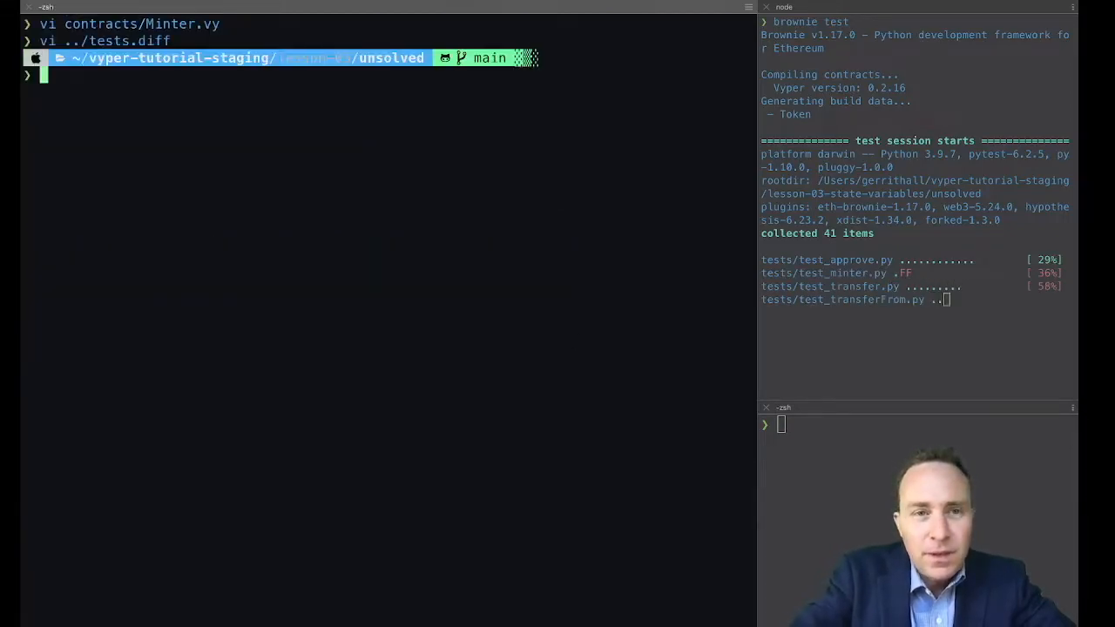
{"action": "type", "text": "vi"}
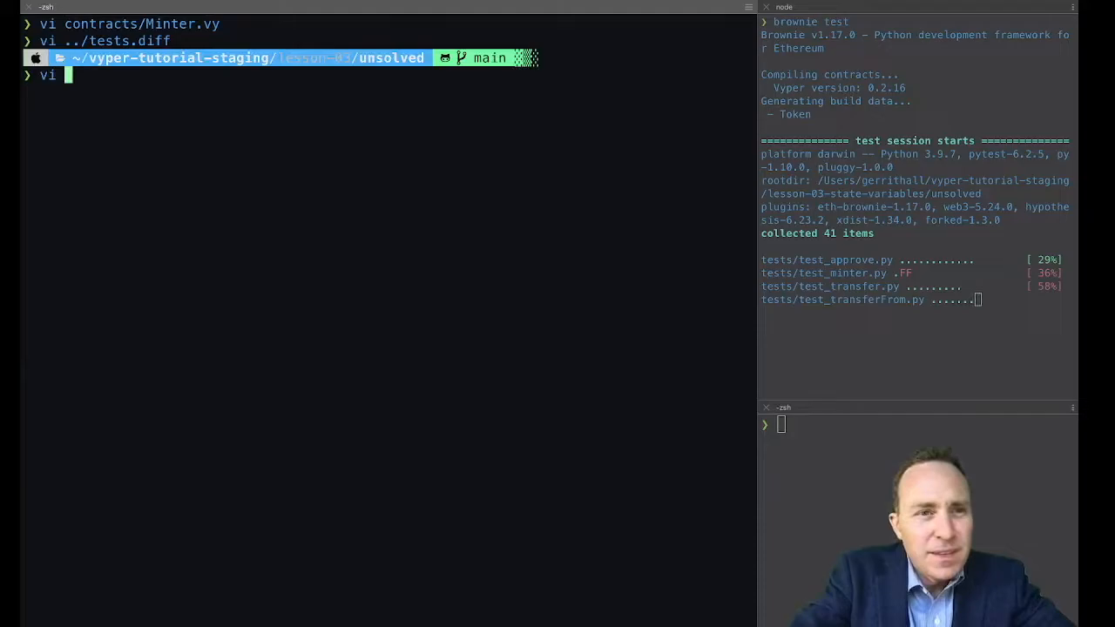
{"action": "type", "text": "contracts/Token.vy"}
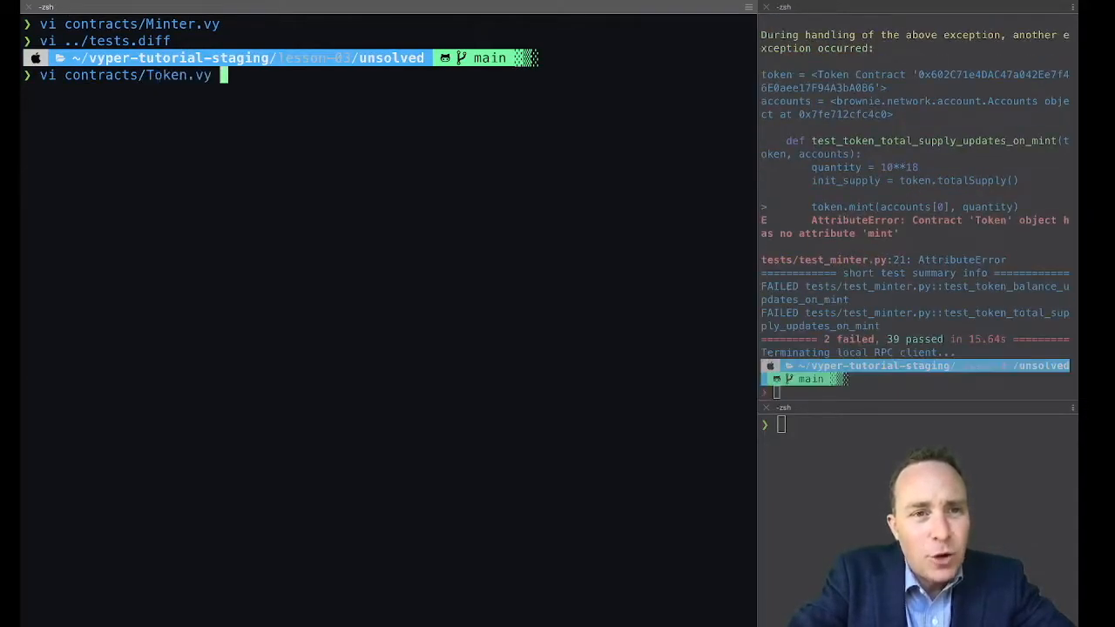
{"action": "key", "text": "Return"}
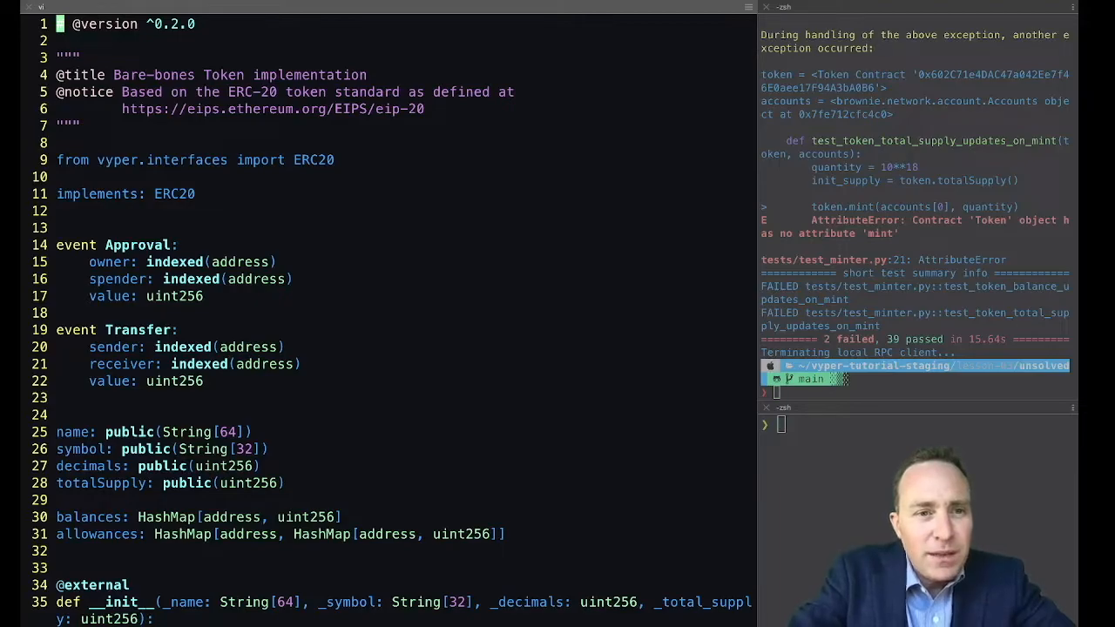
{"action": "scroll", "scroll_direction": "down", "scroll_amount": 3}
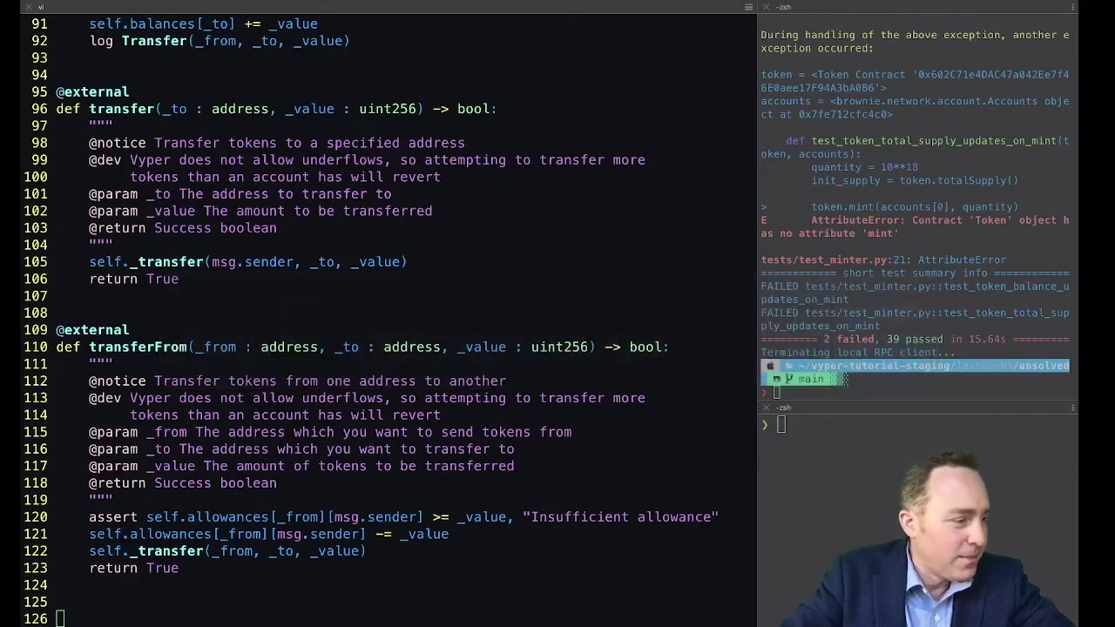
{"action": "type", "text": "i"}
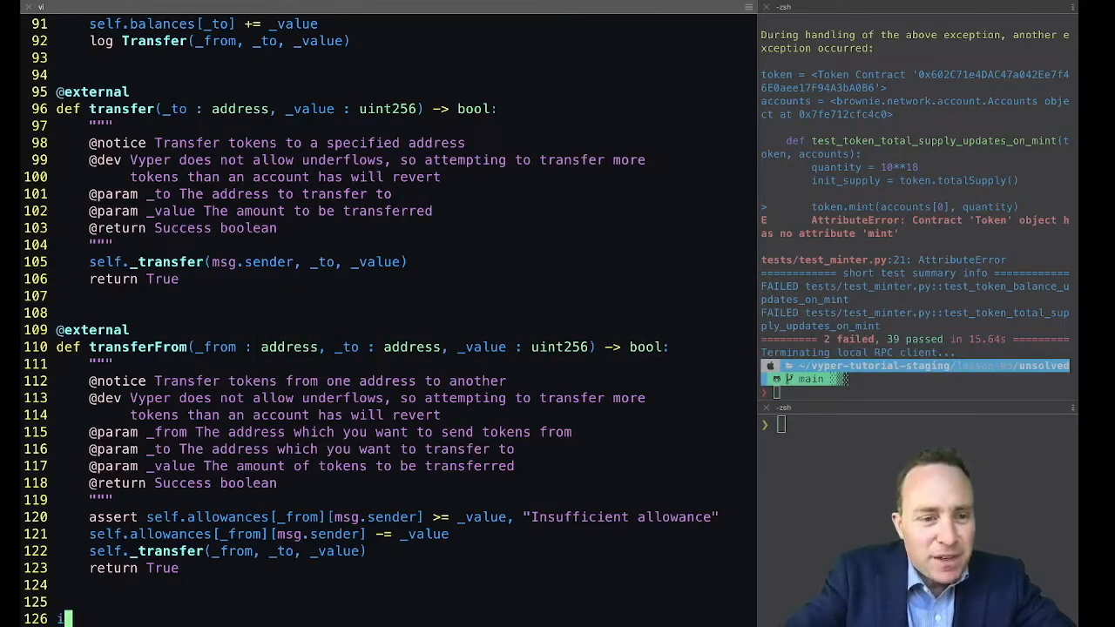
{"action": "type", "text": "ex"}
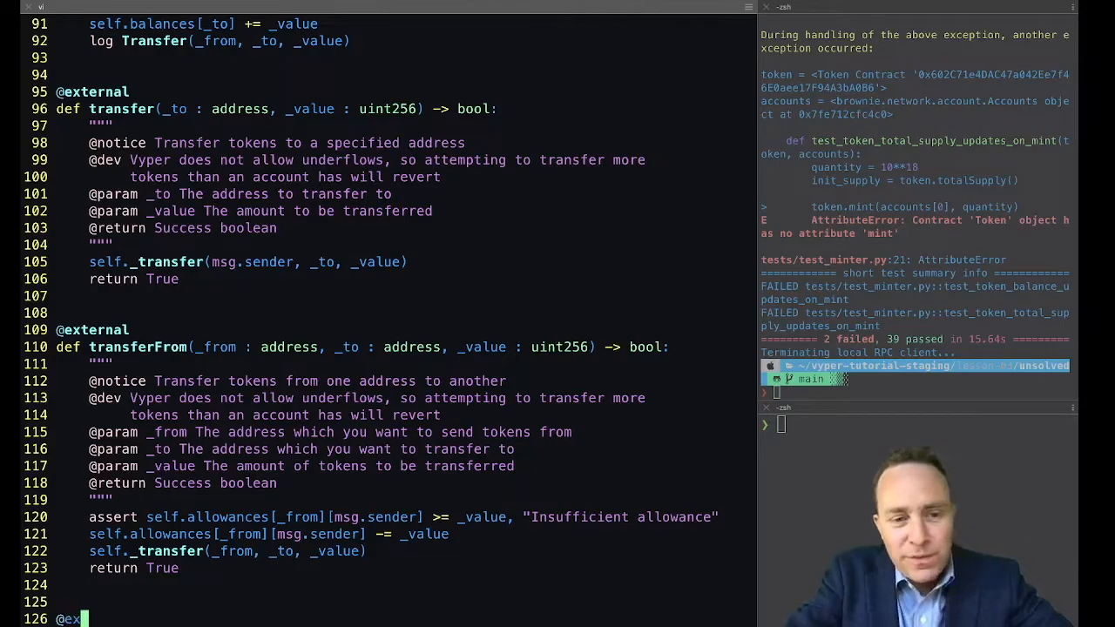
{"action": "scroll", "scroll_direction": "down", "scroll_amount": 3}
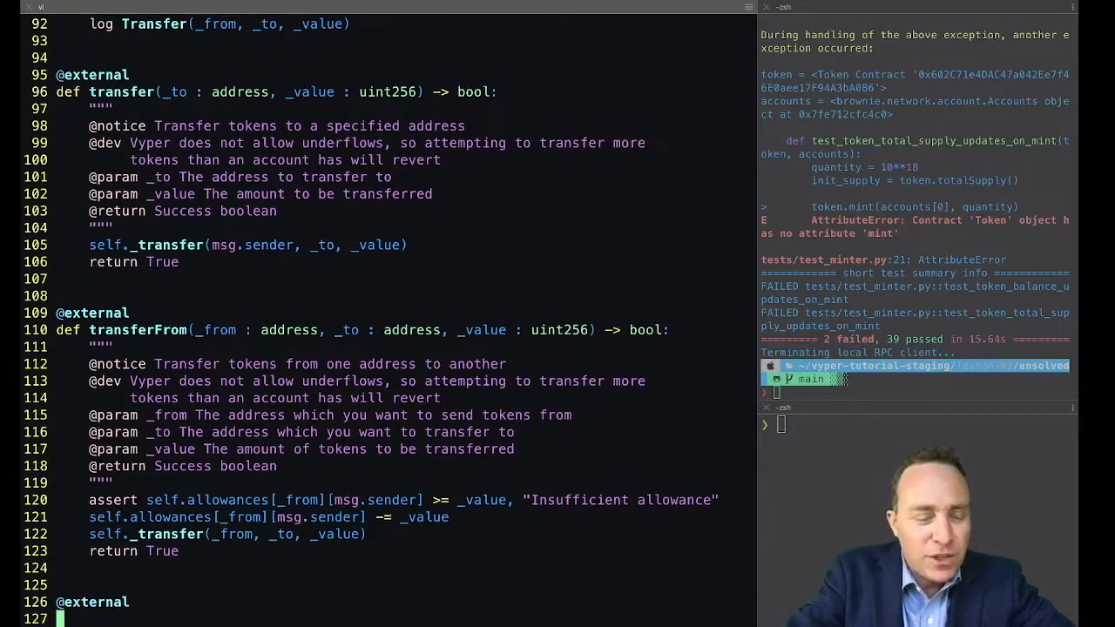
Write the def mint(): signature beneath the decorator.
{"action": "type", "text": "d"}
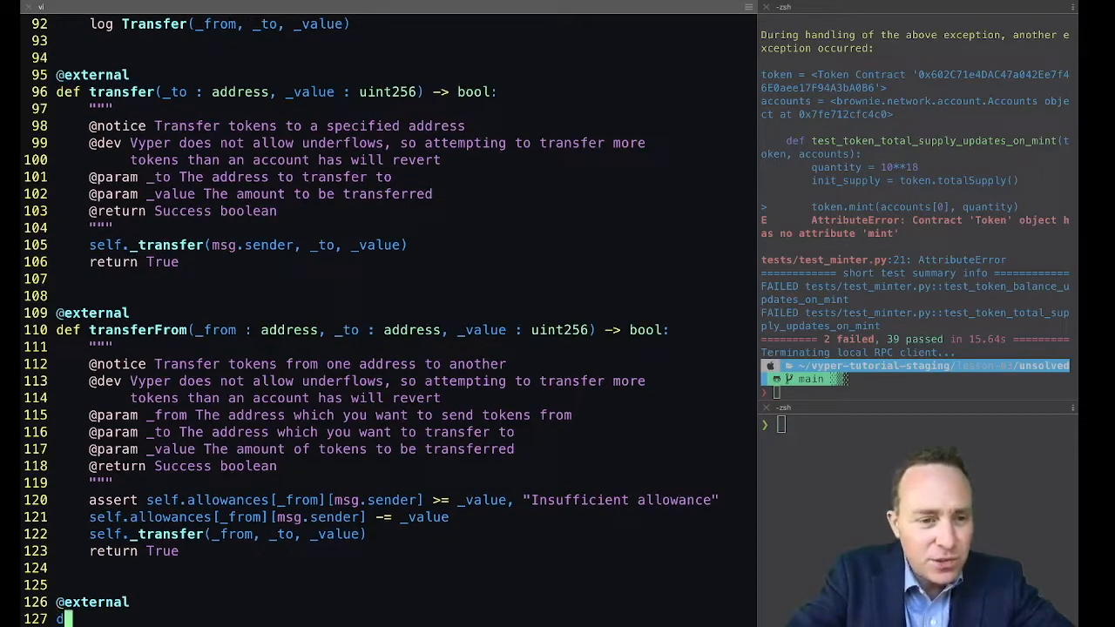
{"action": "type", "text": "ef"}
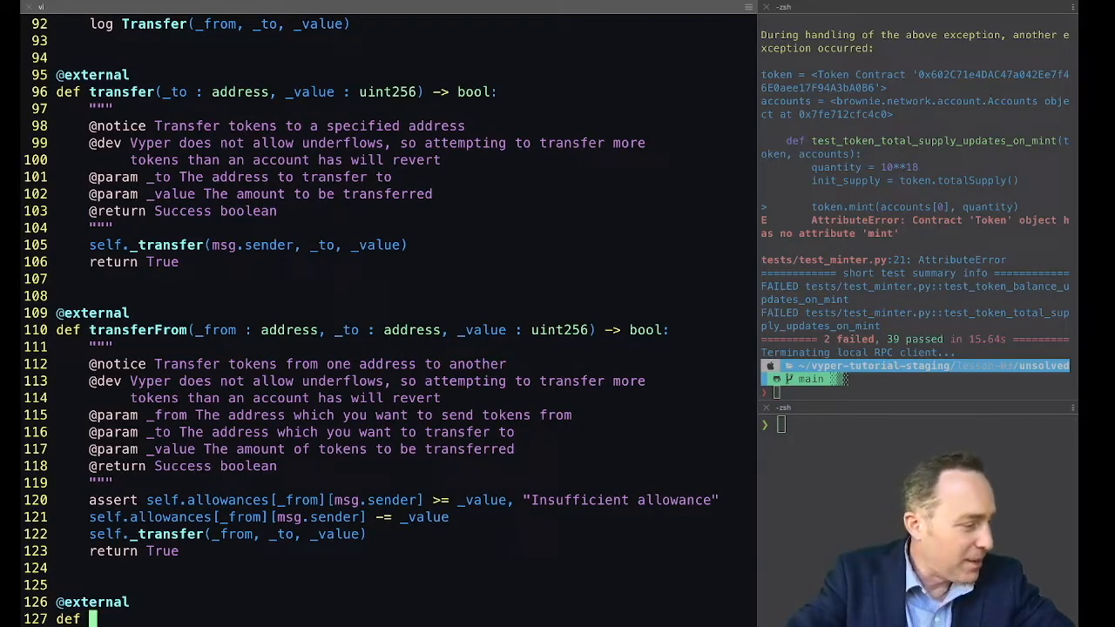
{"action": "type", "text": "mint"}
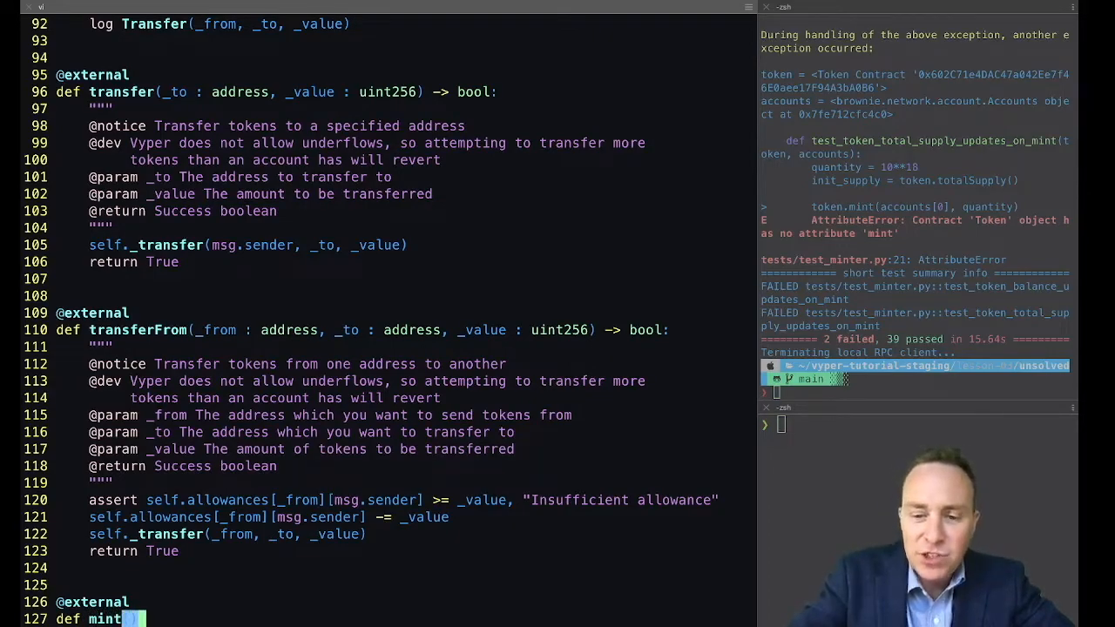
{"action": "type", "text": "():"}
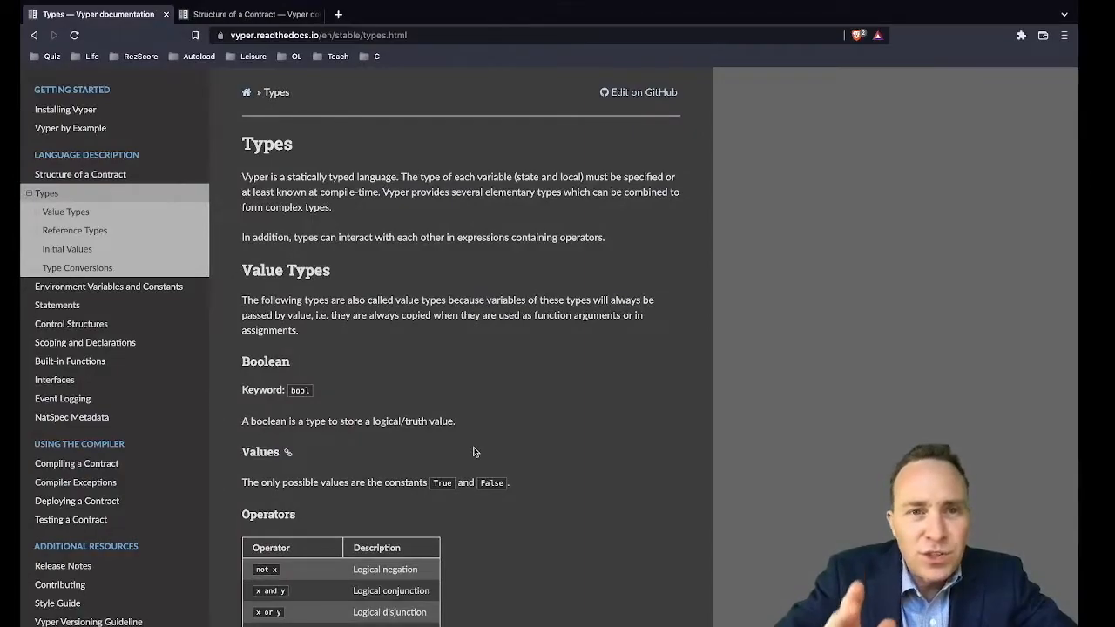
Scroll the Vyper Types page down past the operators to the Address type section.
{"action": "scroll", "scroll_direction": "down", "scroll_amount": 3}
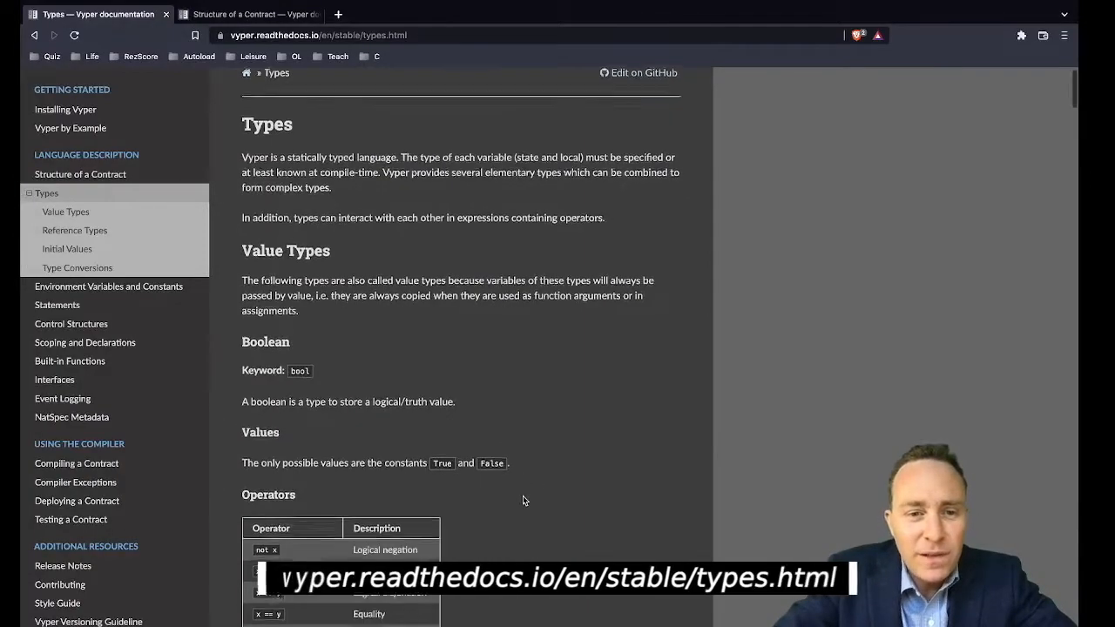
{"action": "scroll", "scroll_direction": "down", "scroll_amount": 3}
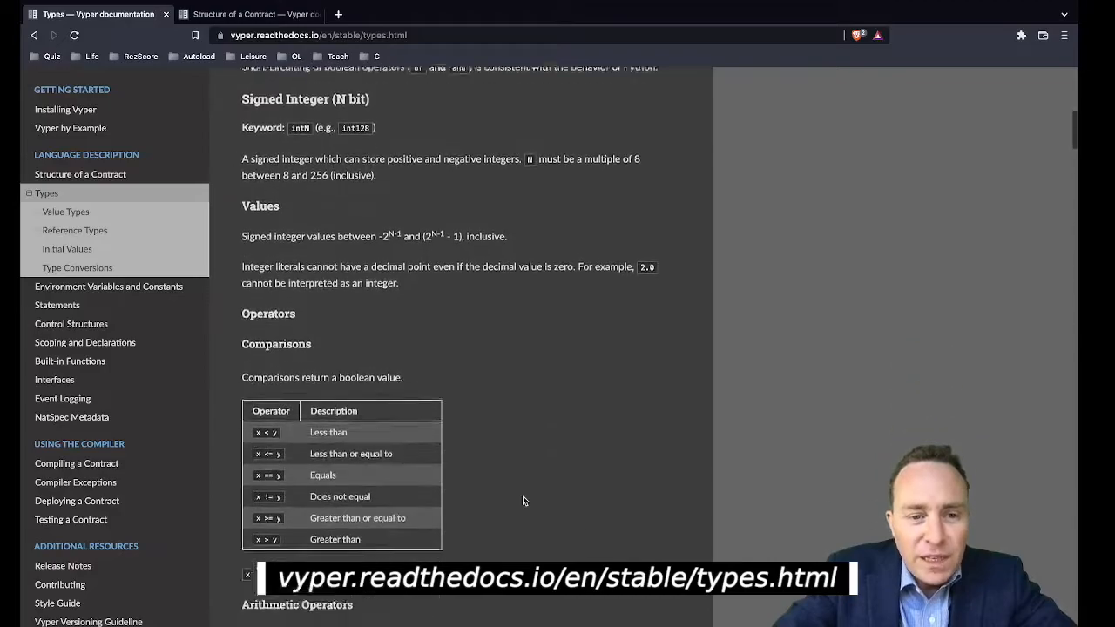
{"action": "scroll", "scroll_direction": "down", "scroll_amount": 3}
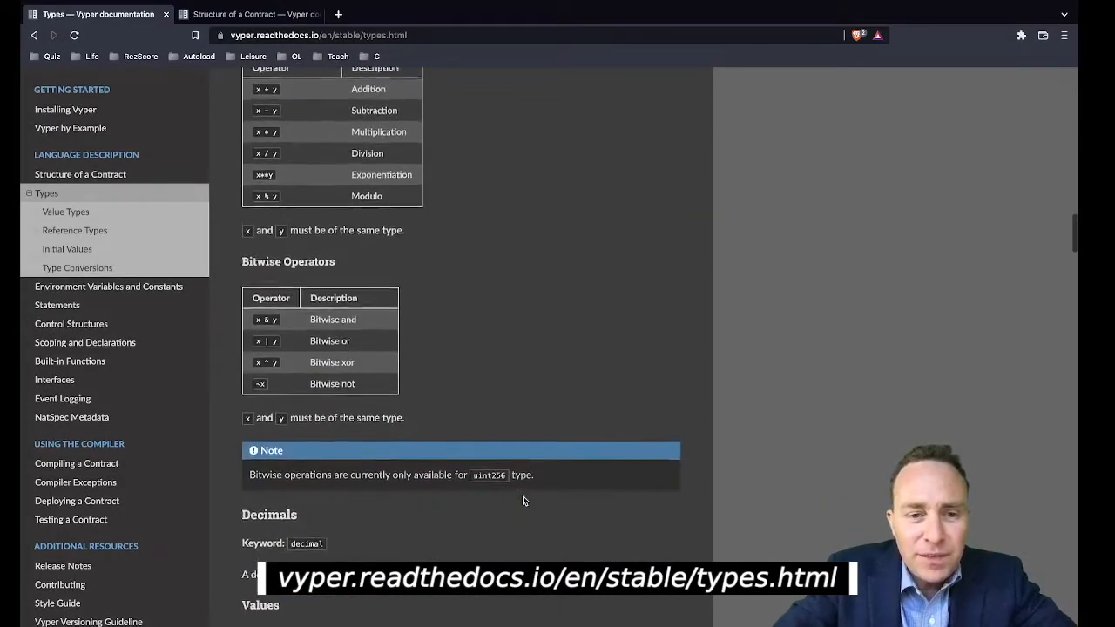
{"action": "scroll", "scroll_direction": "down", "scroll_amount": 3}
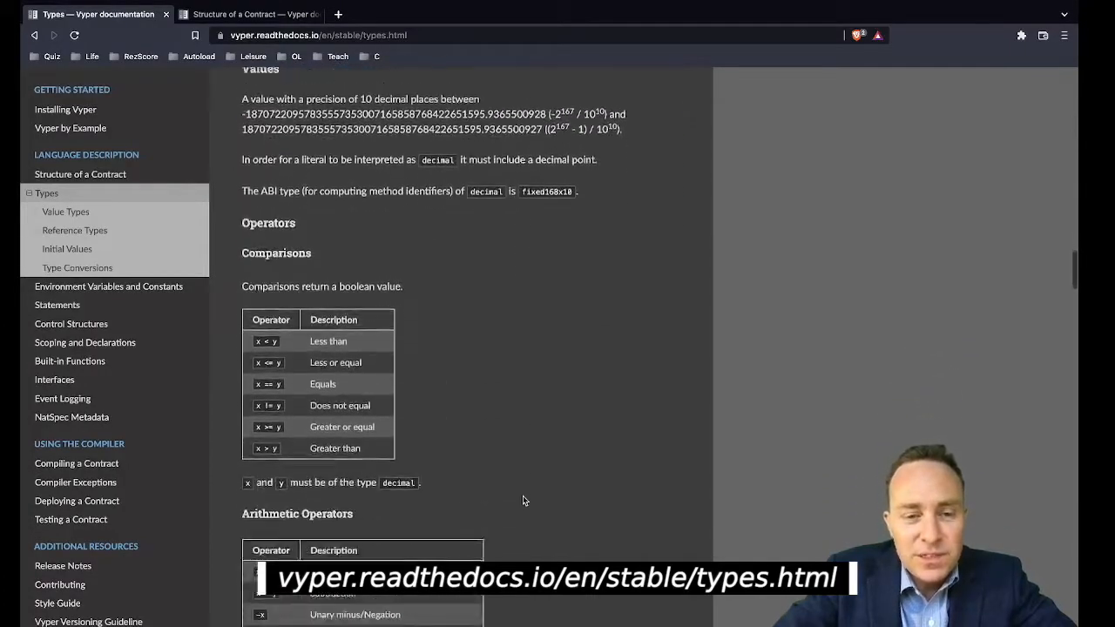
{"action": "scroll", "scroll_direction": "down", "scroll_amount": 3}
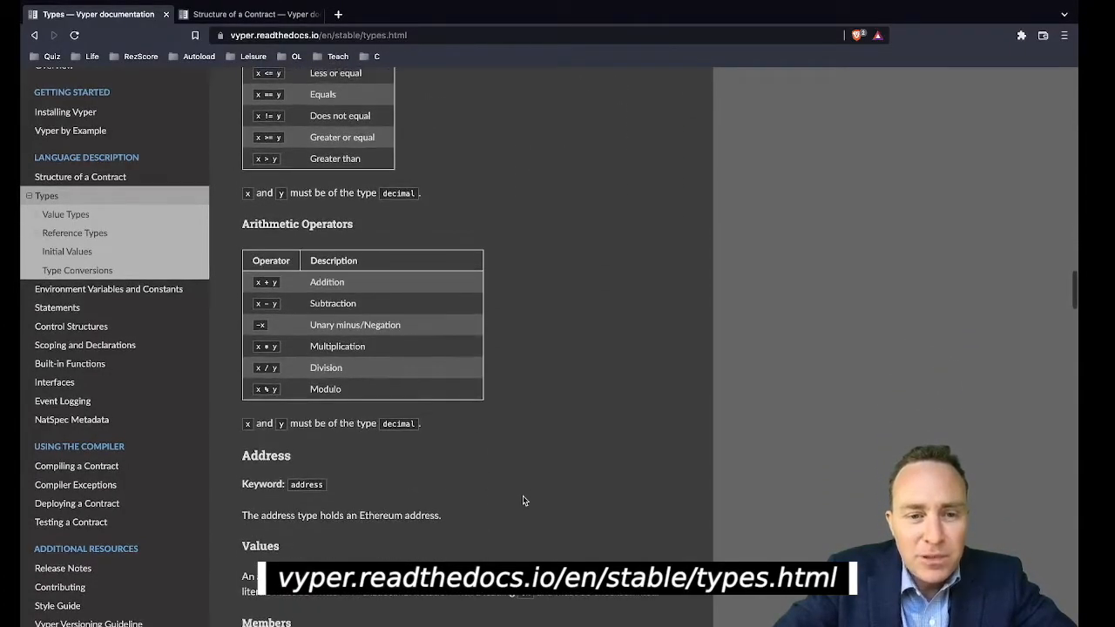
{"action": "scroll", "scroll_direction": "down", "scroll_amount": 3}
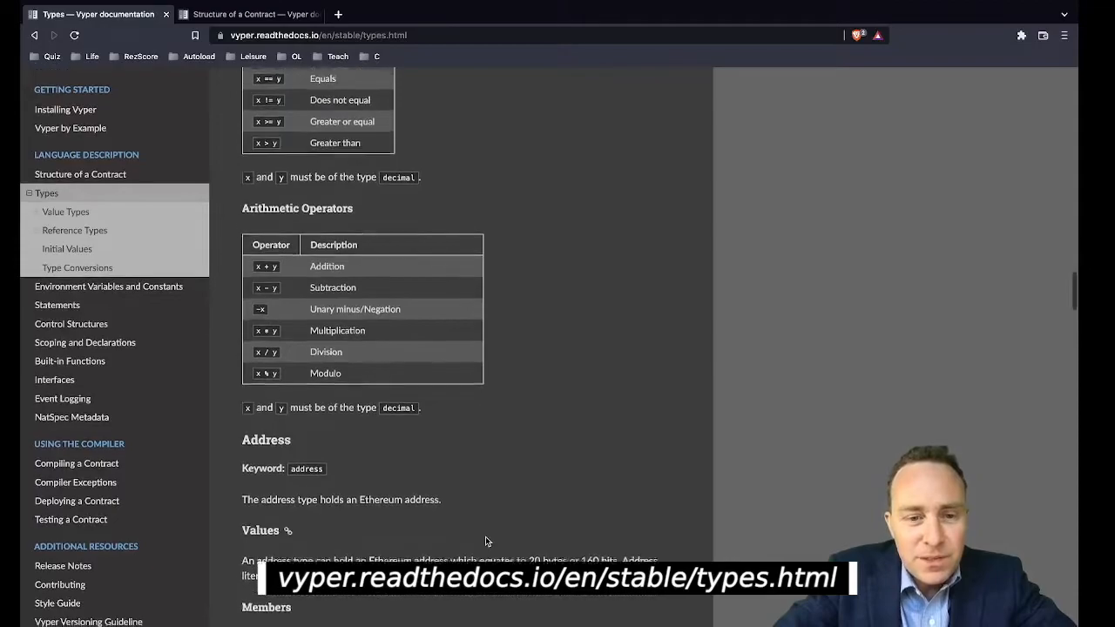
{"action": "scroll", "scroll_direction": "down", "scroll_amount": 3}
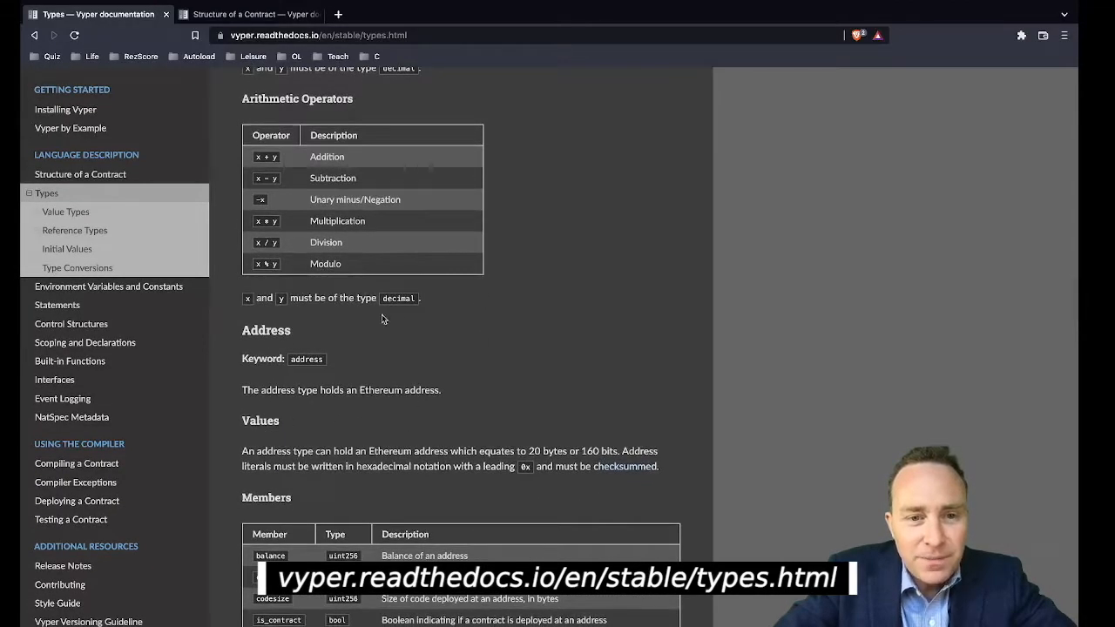
{"action": "scroll", "scroll_direction": "down", "scroll_amount": 3}
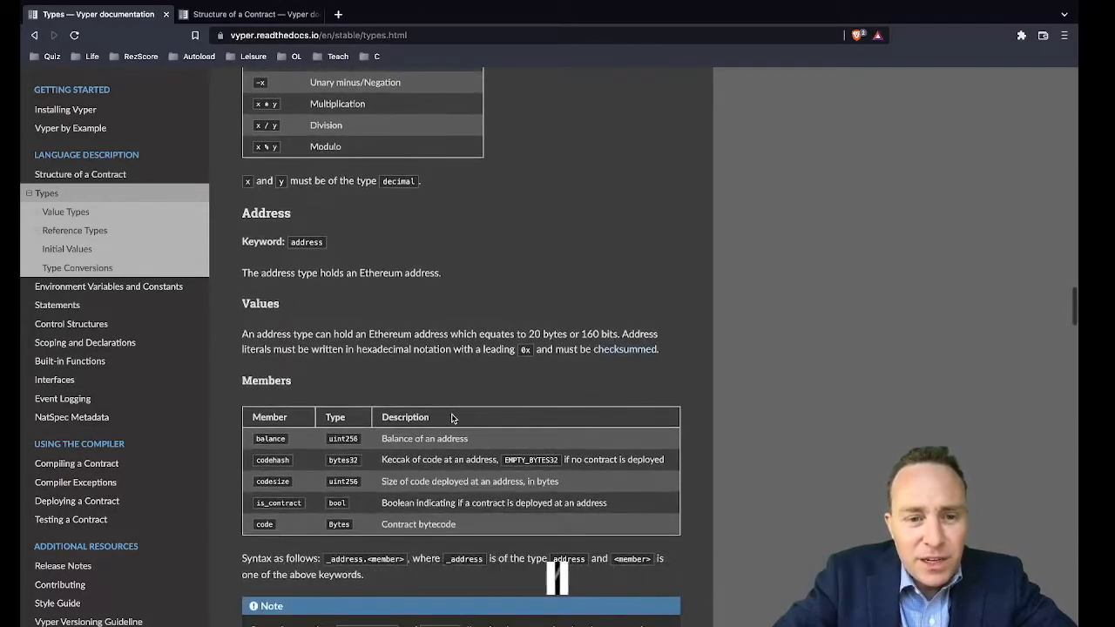
{"action": "scroll", "scroll_direction": "down", "scroll_amount": 3}
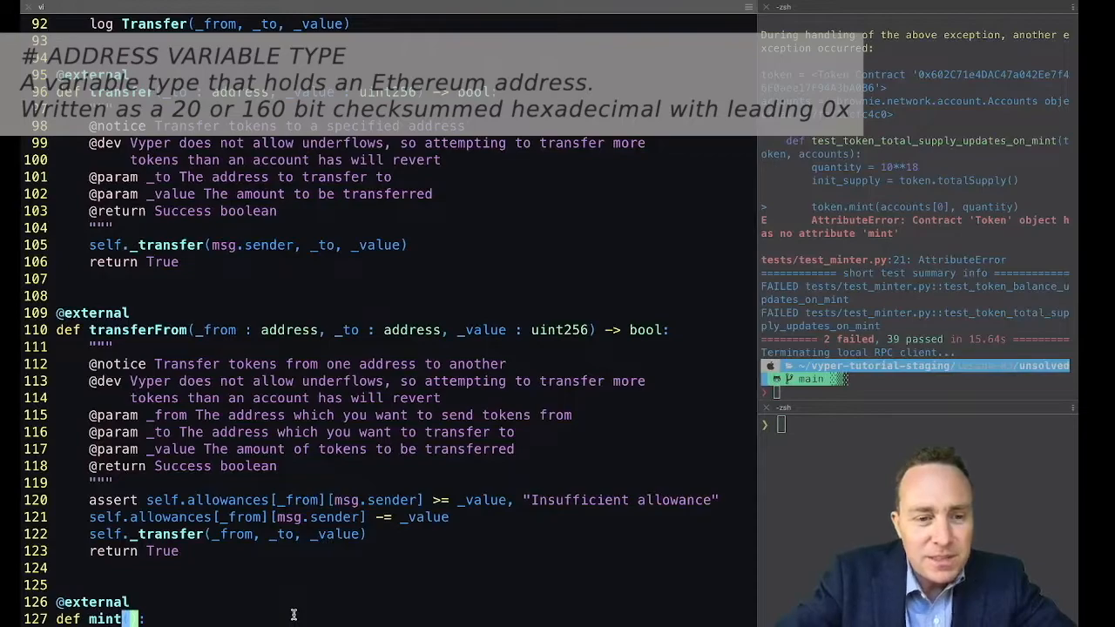
Declare mint's parameters as _to_addr : address and amount : uint256.
{"action": "type", "text": "_to_addr :"}
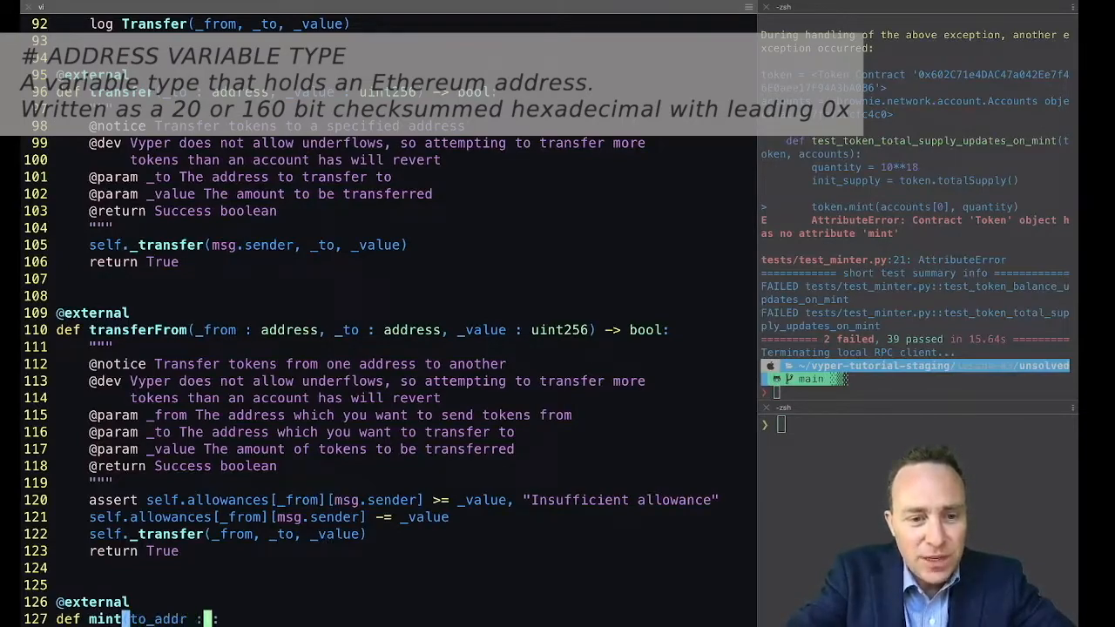
{"action": "type", "text": "address,"}
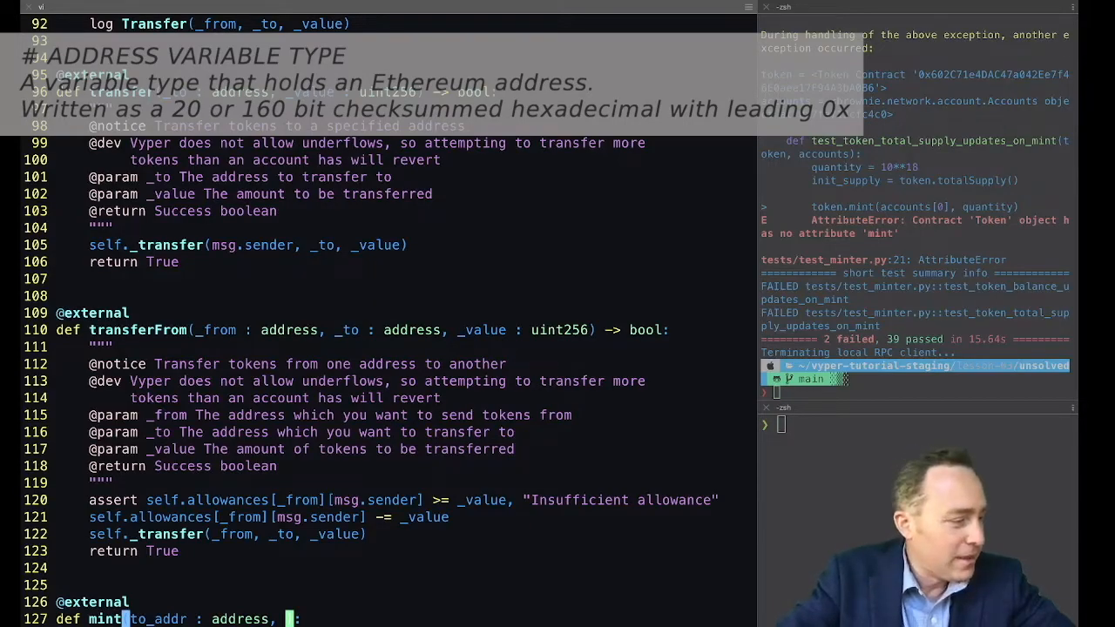
{"action": "type", "text": "amount :"}
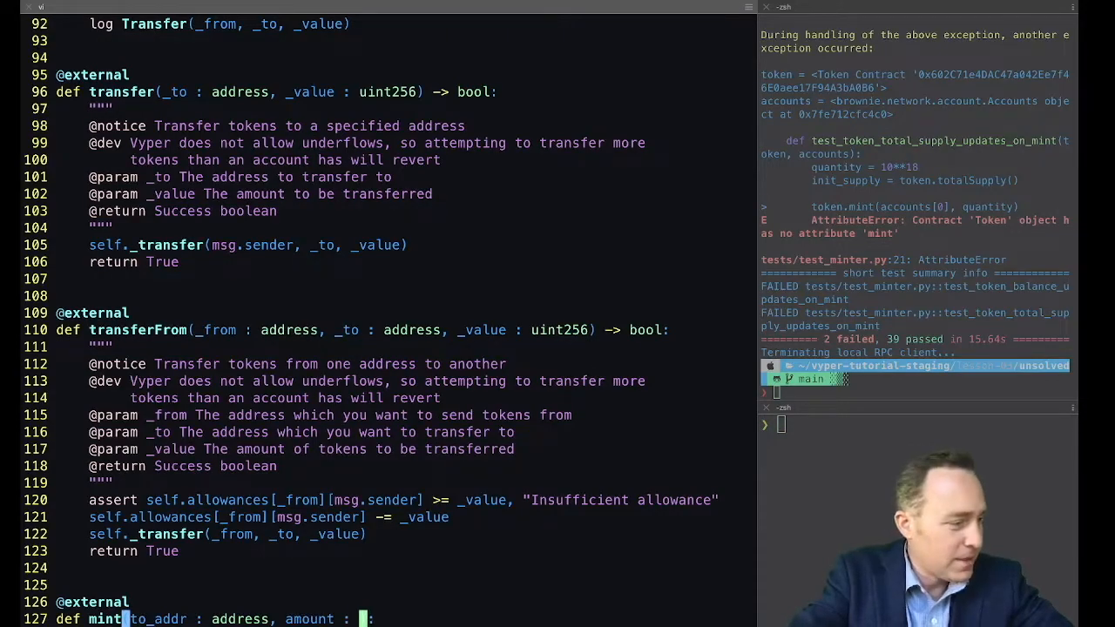
{"action": "type", "text": "uint256"}
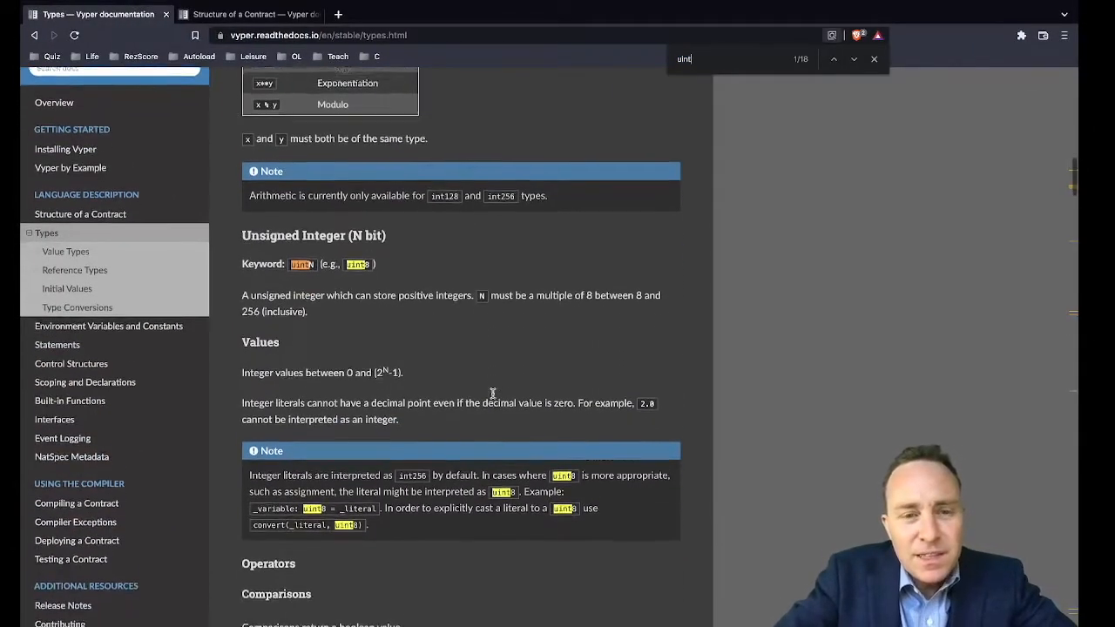
Scroll the Vyper Types page to the Unsigned Integer (N bit) section.
{"action": "scroll", "scroll_direction": "down", "scroll_amount": 3}
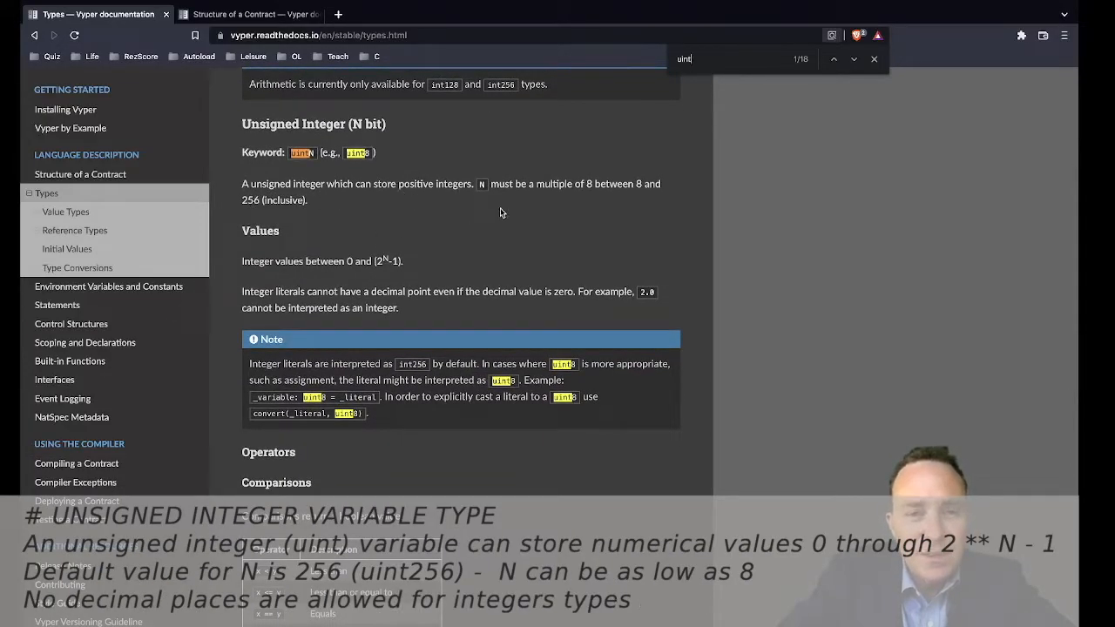
{"action": "left_click", "coordinate": [874, 59]}
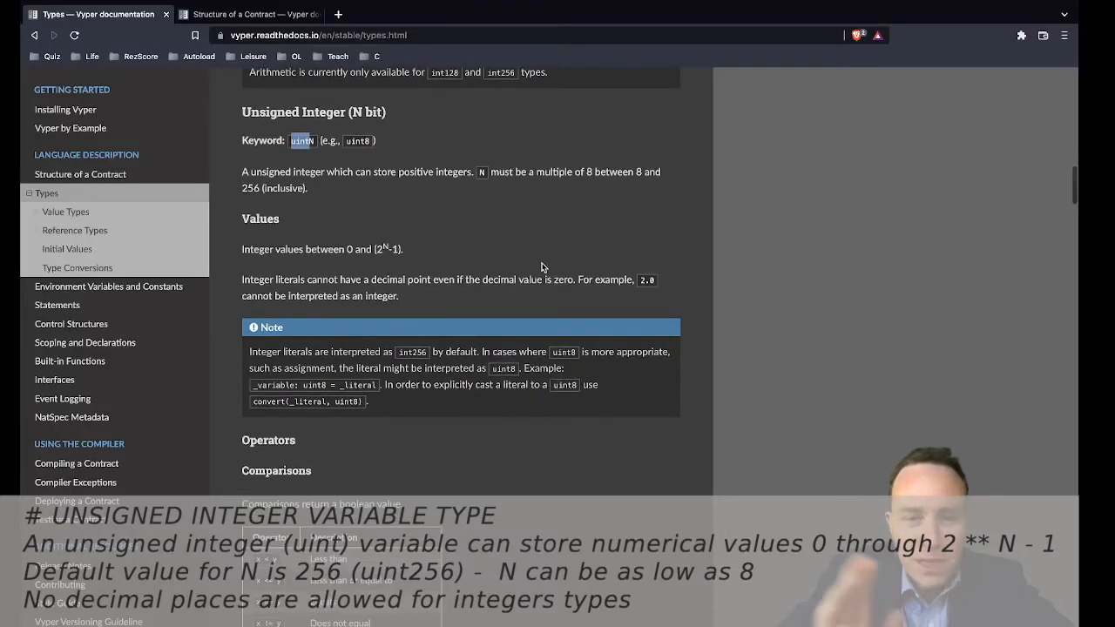
{"action": "mouse_move", "coordinate": [578, 191]}
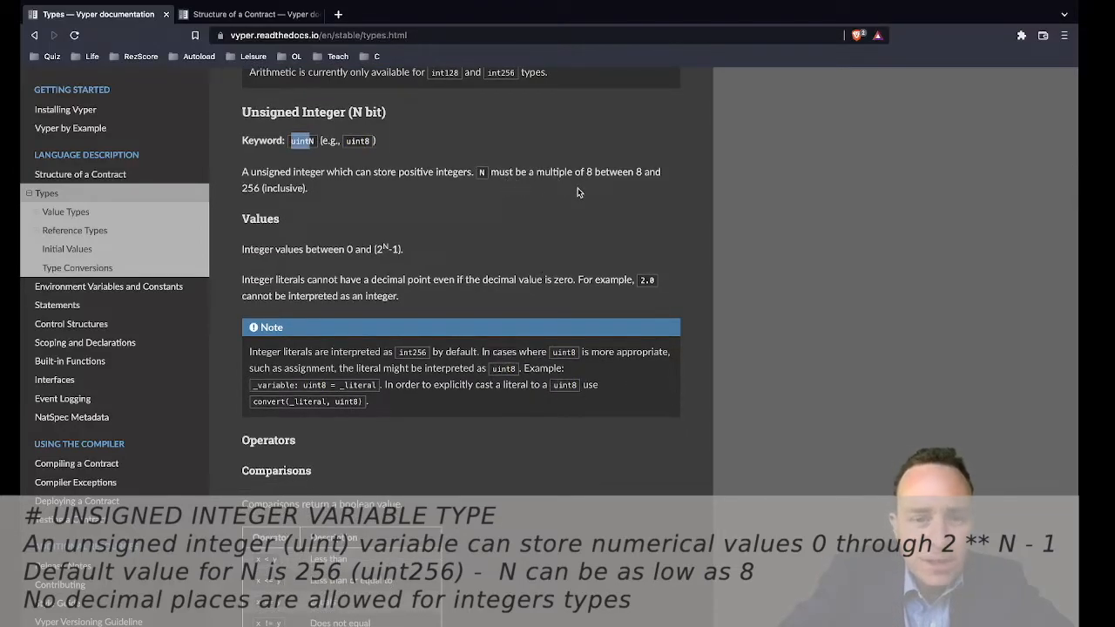
{"action": "scroll", "scroll_direction": "down", "scroll_amount": 3}
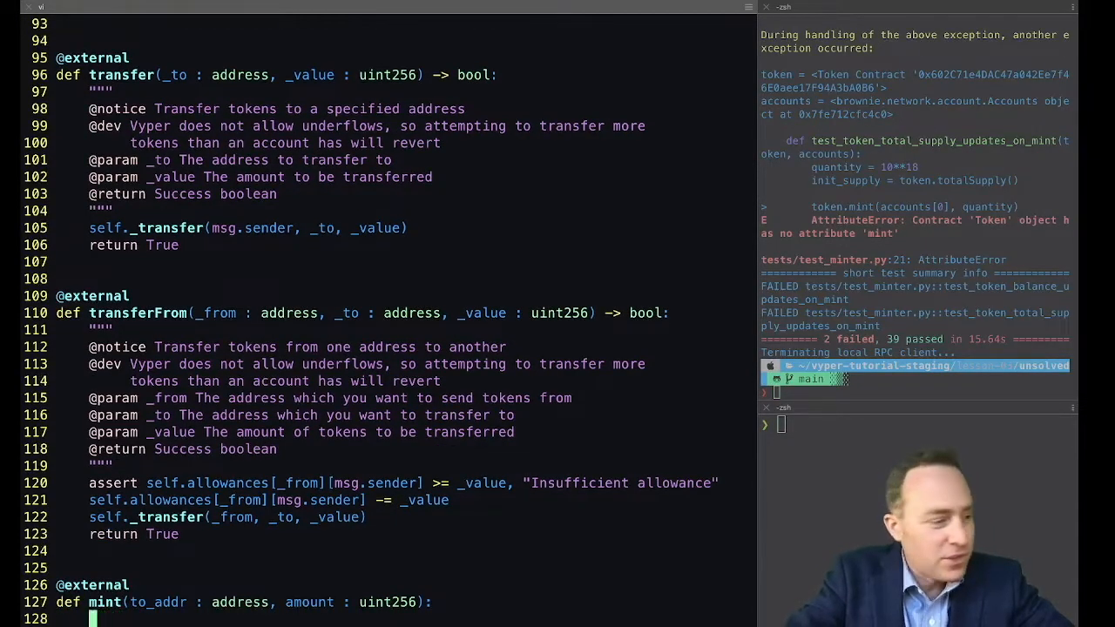
{"action": "scroll", "scroll_direction": "down", "scroll_amount": 3}
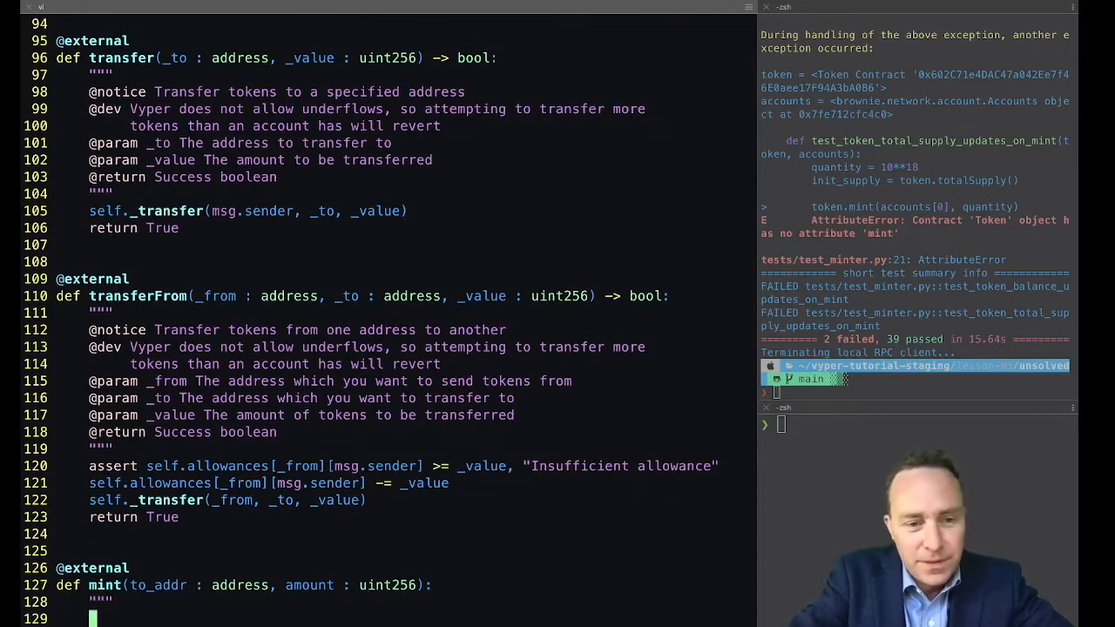
{"action": "type", "text": "@notice Min"}
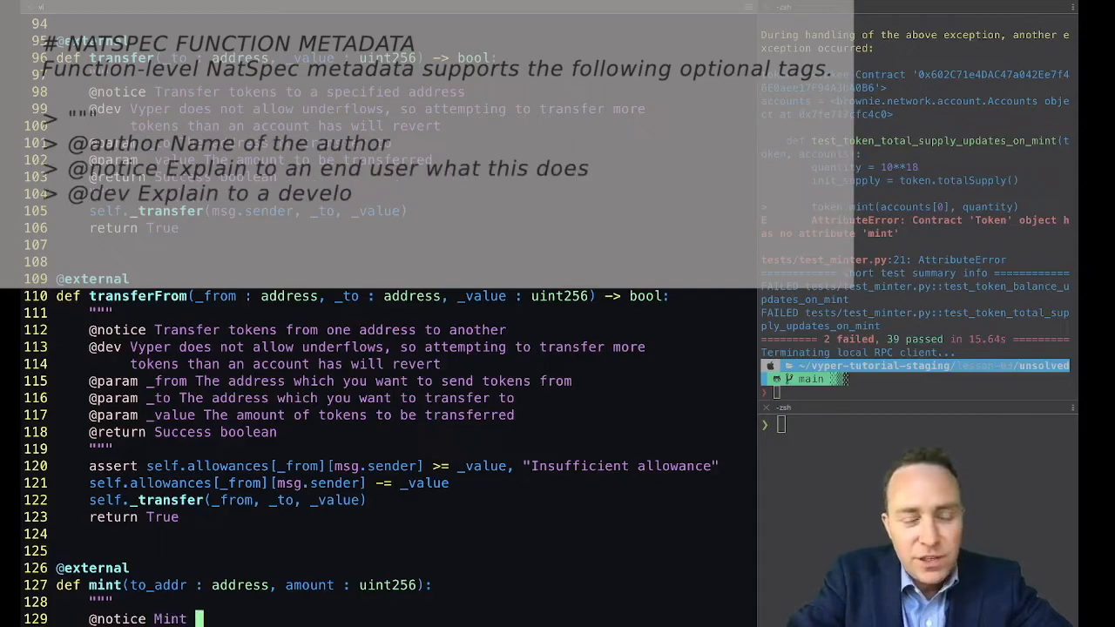
{"action": "type", "text": "tokens"}
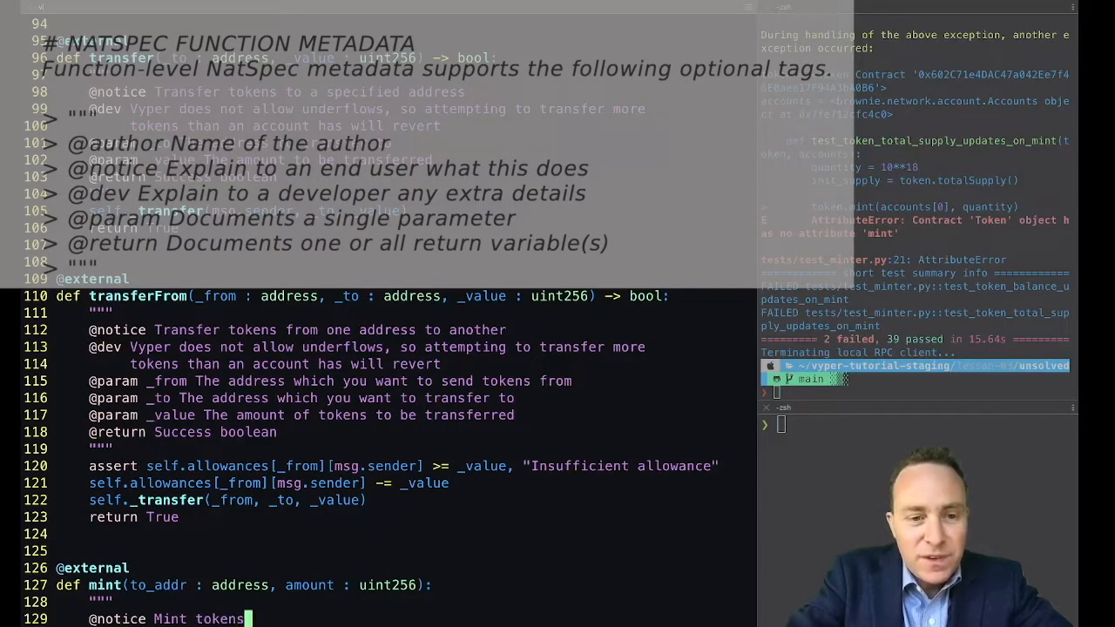
{"action": "scroll", "scroll_direction": "down", "scroll_amount": 3}
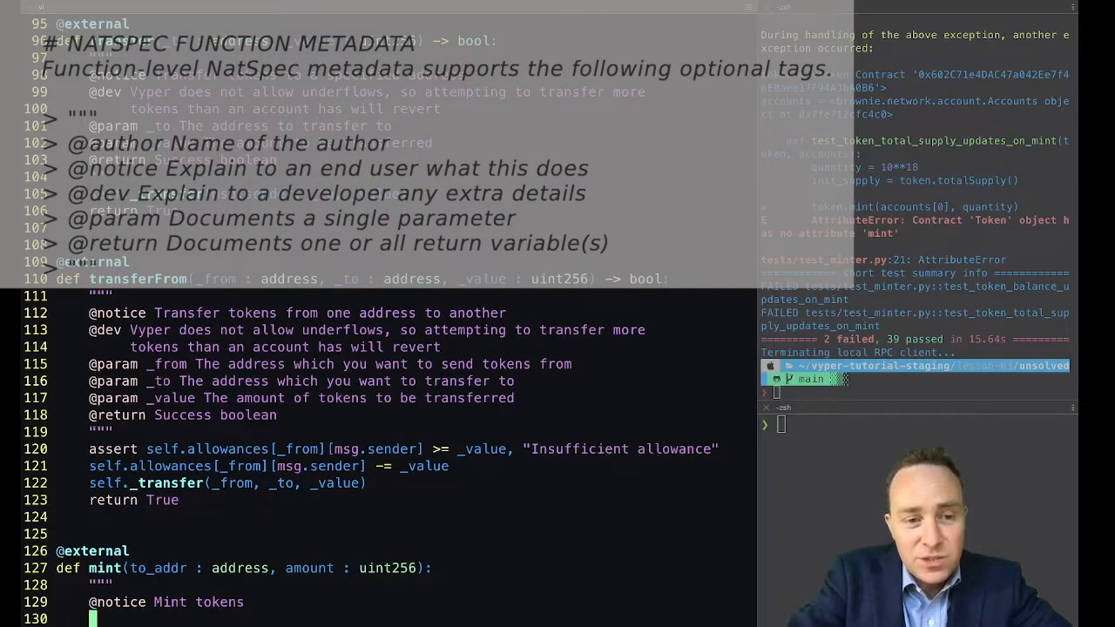
{"action": "type", "text": "@param t"}
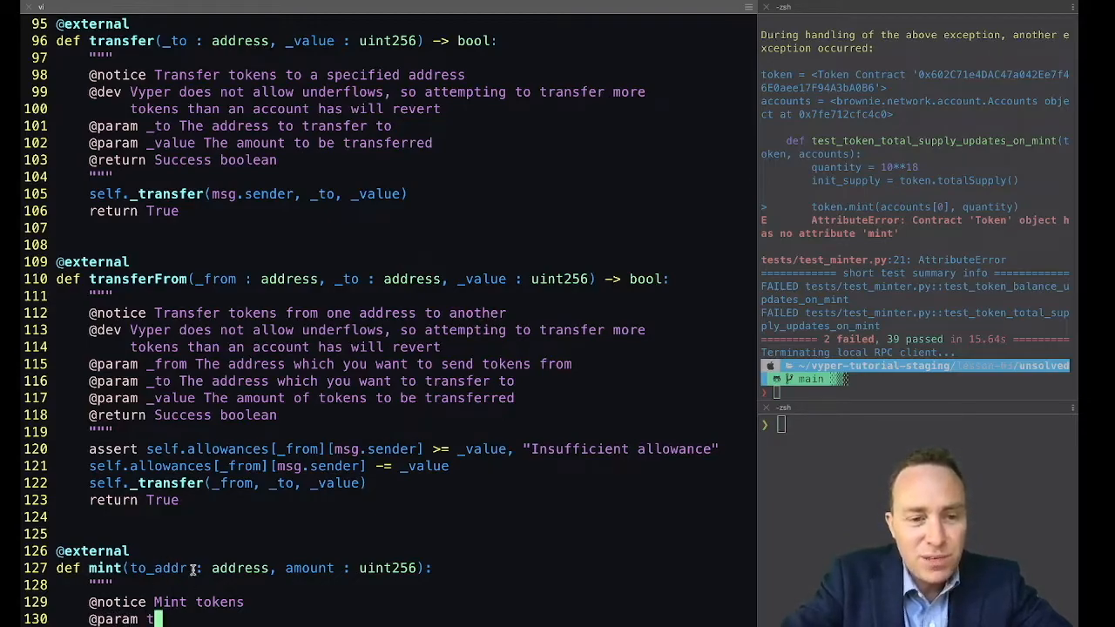
{"action": "type", "text": "o_addr"}
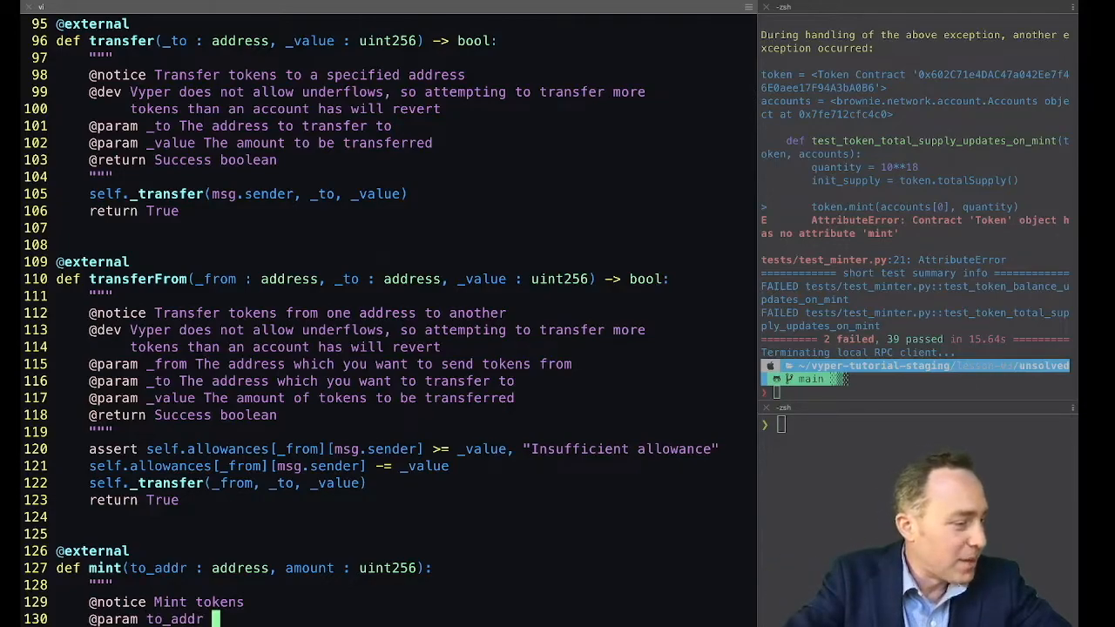
{"action": "type", "text": "Address"}
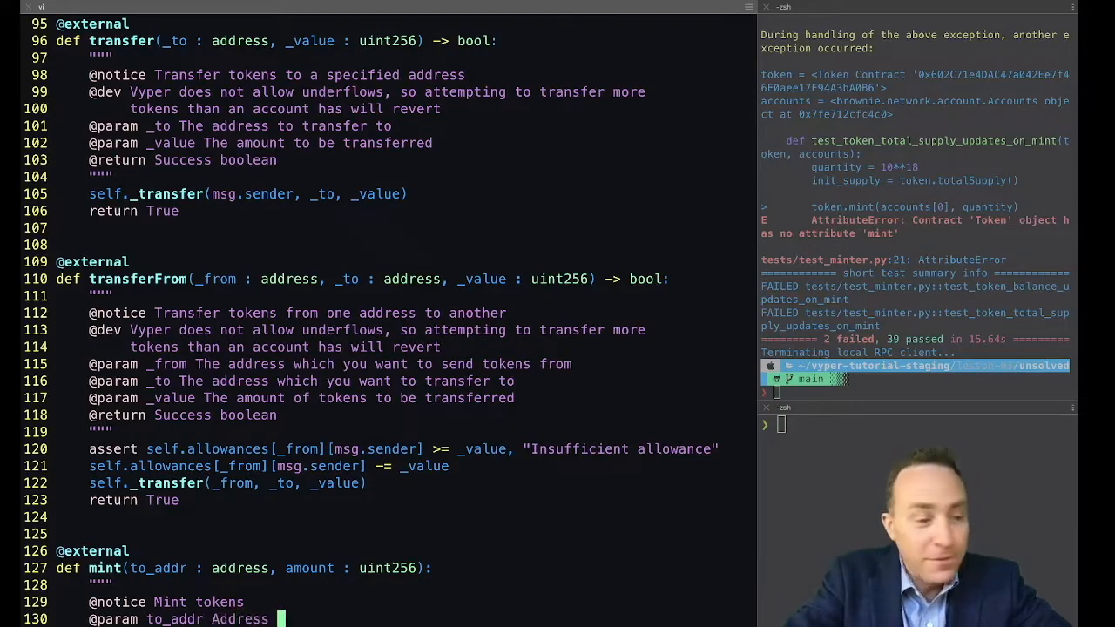
{"action": "type", "text": "to receiv"}
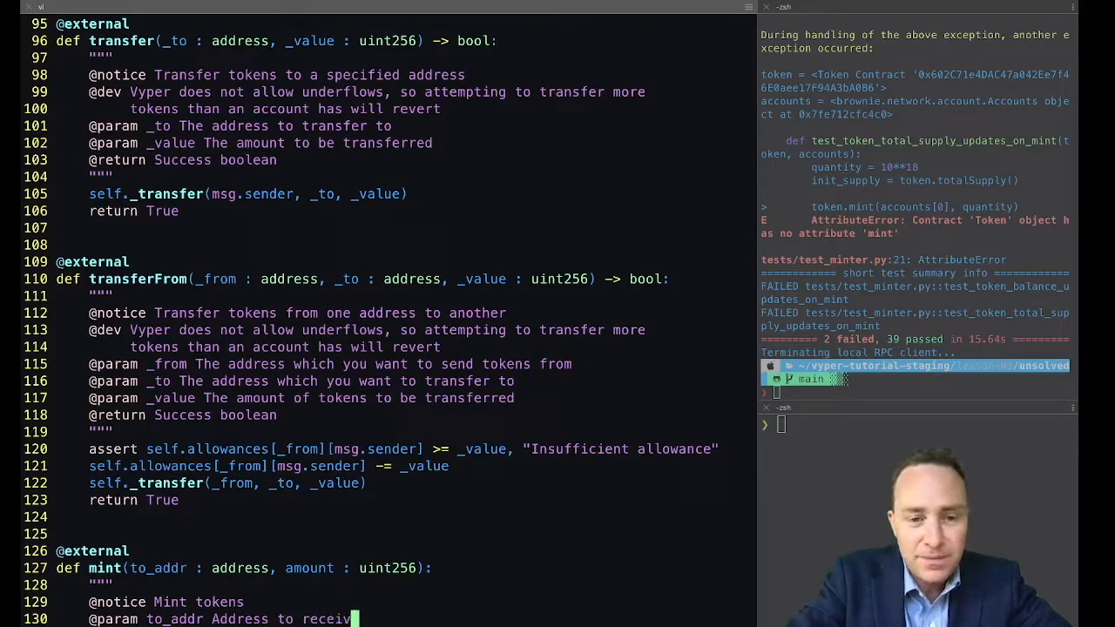
{"action": "scroll", "scroll_direction": "down", "scroll_amount": 3}
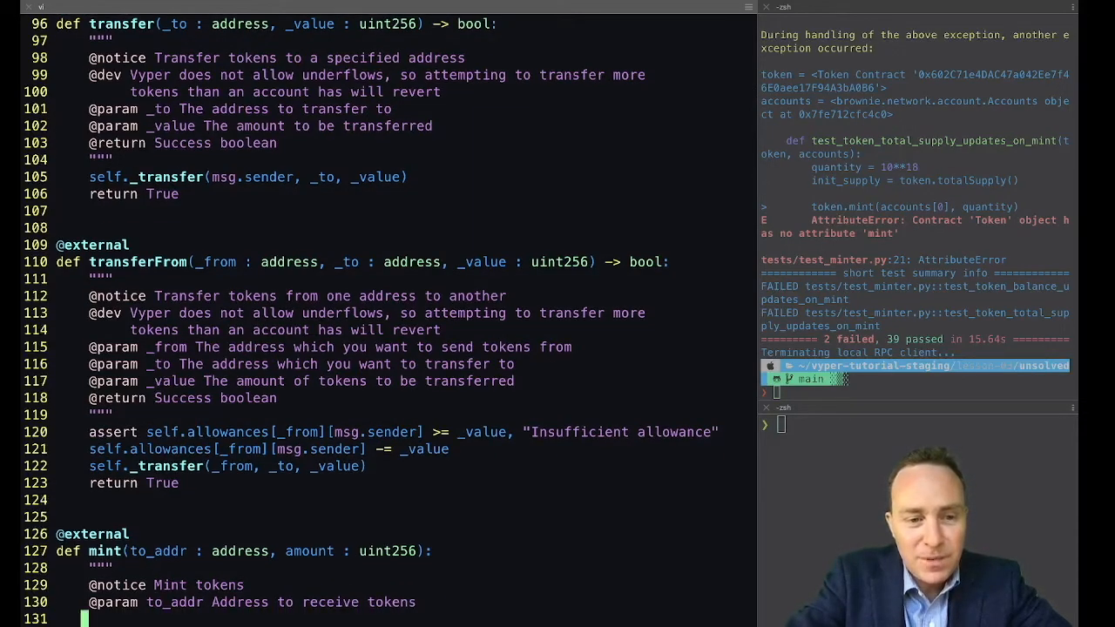
{"action": "type", "text": "@param a"}
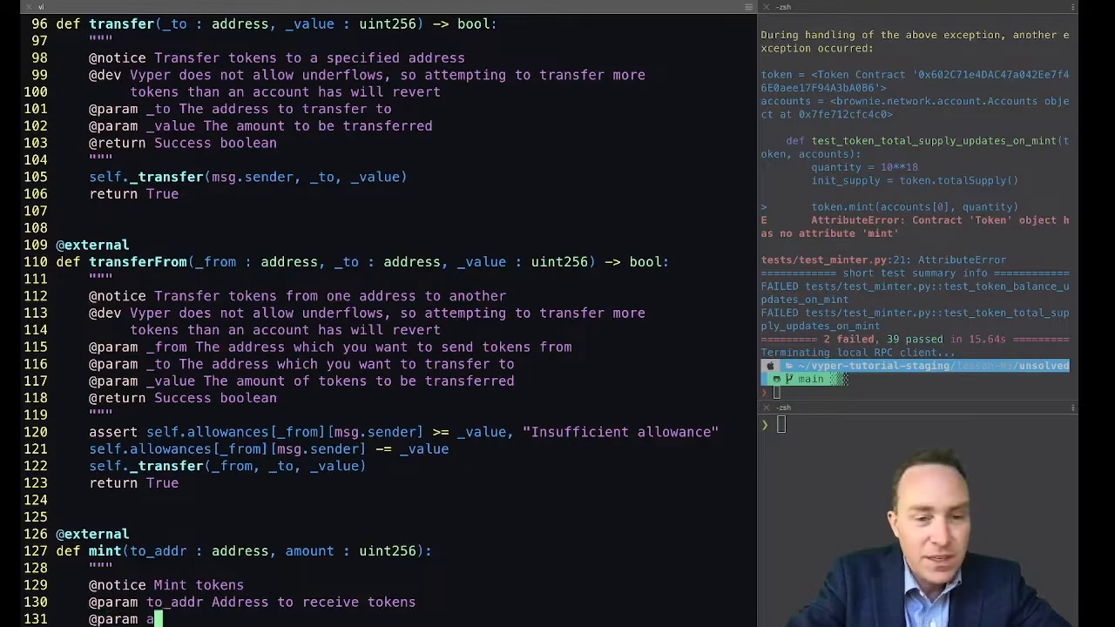
{"action": "type", "text": "mount Number"}
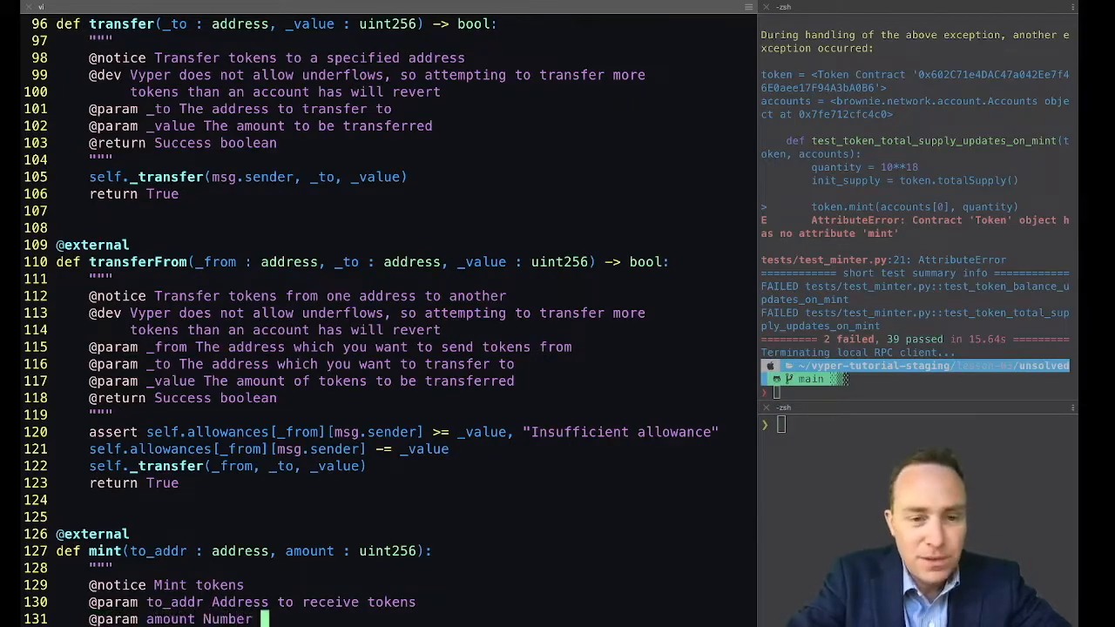
{"action": "scroll", "scroll_direction": "down", "scroll_amount": 3}
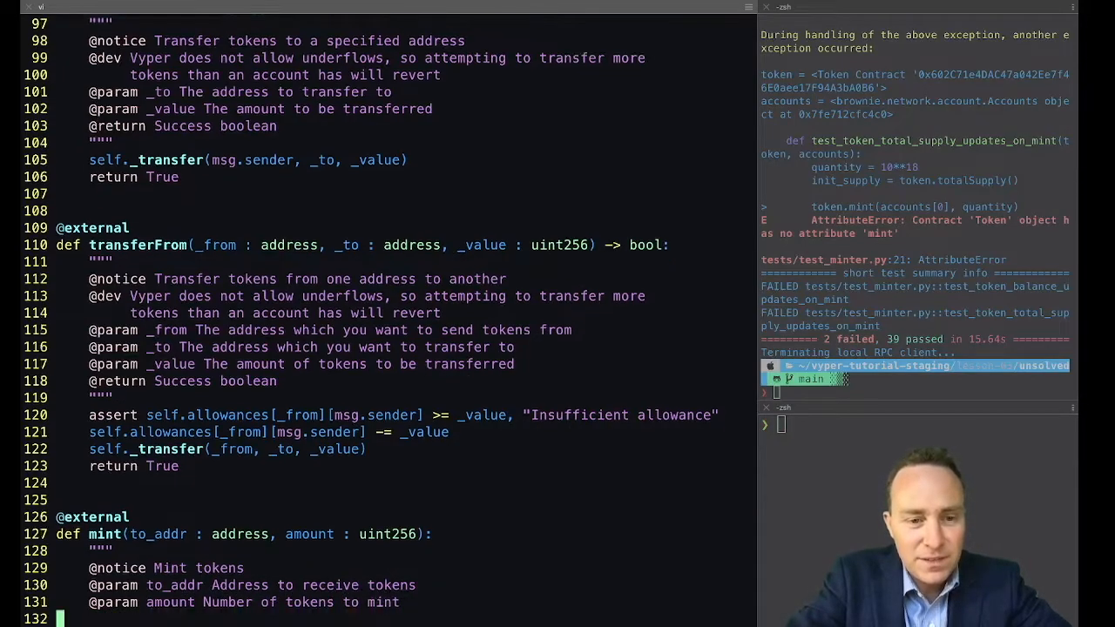
{"action": "scroll", "scroll_direction": "down", "scroll_amount": 3}
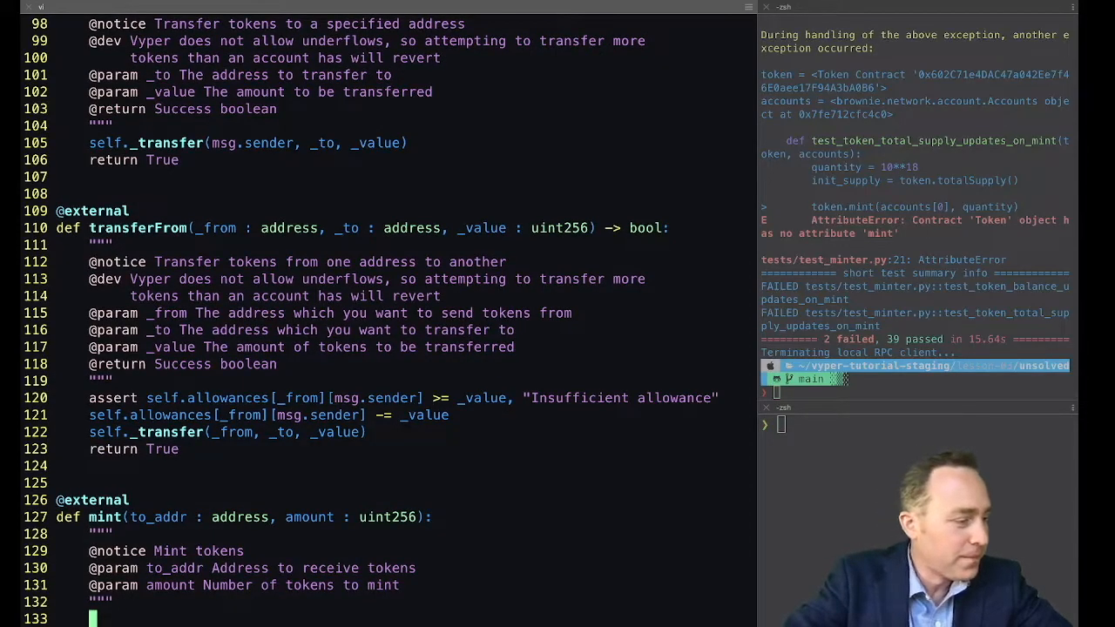
{"action": "mouse_move", "coordinate": [906, 286]}
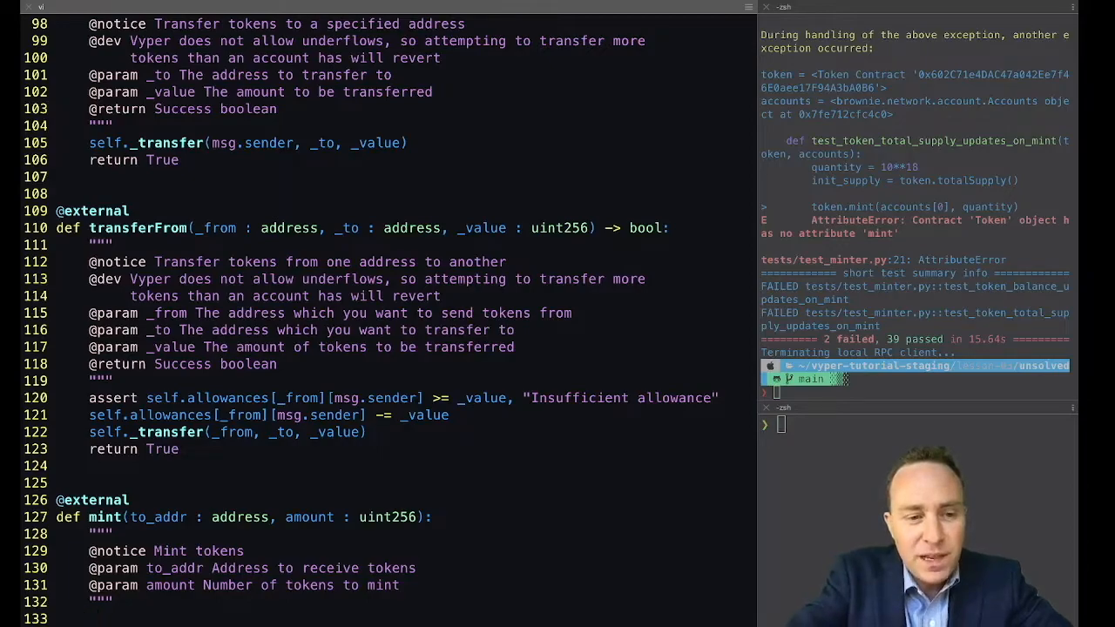
{"action": "key", "text": "gg"}
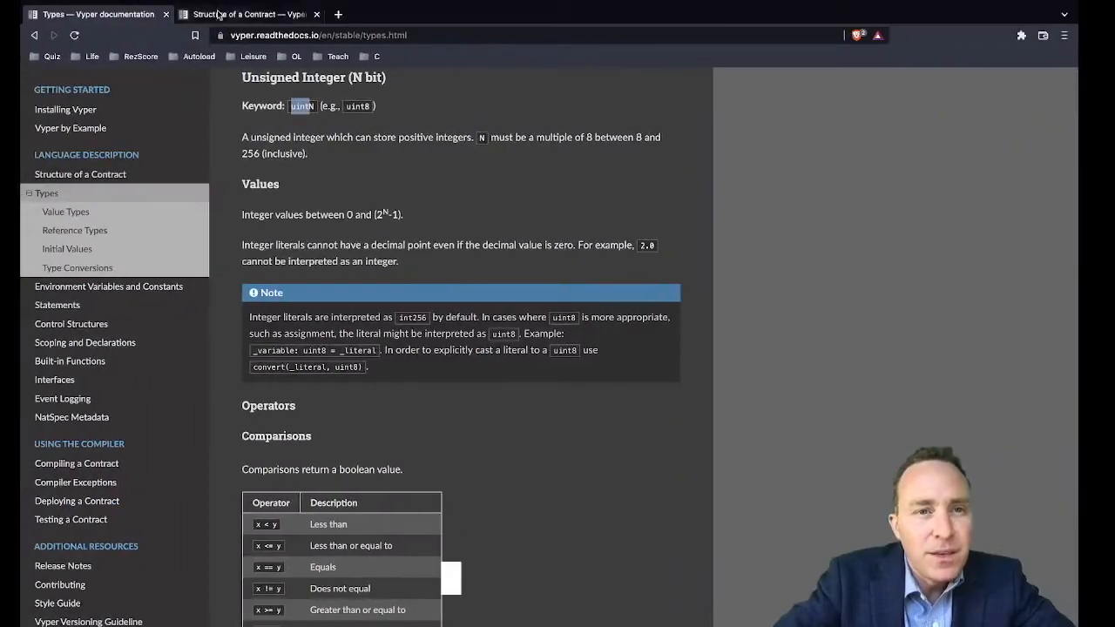
Switch the browser to the Structure of a Contract documentation page.
{"action": "left_click", "coordinate": [247, 13]}
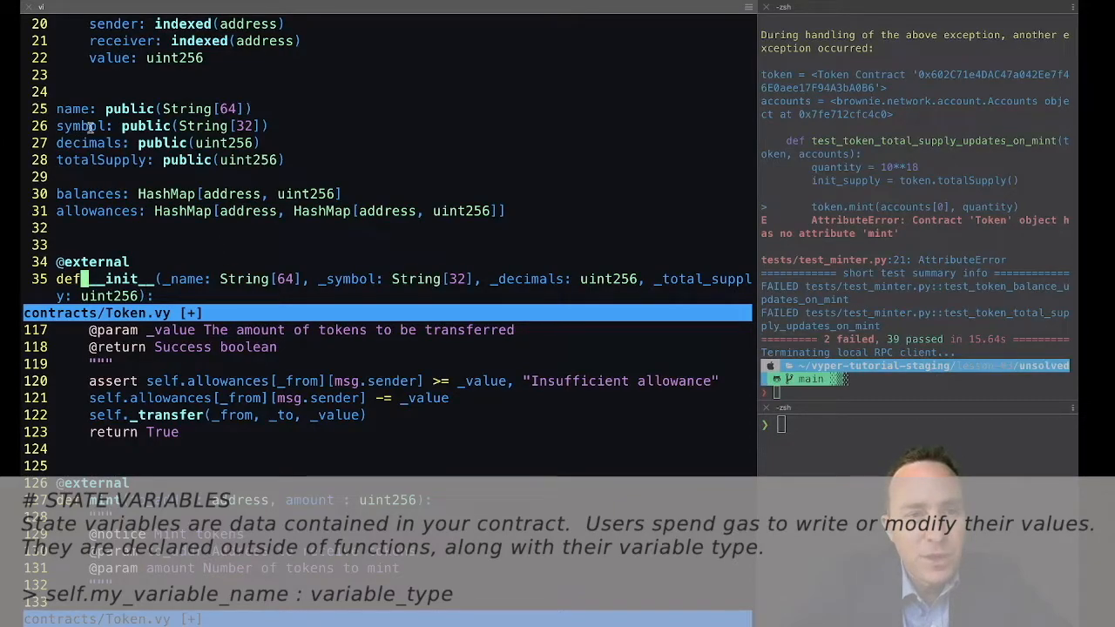
{"action": "mouse_move", "coordinate": [102, 184]}
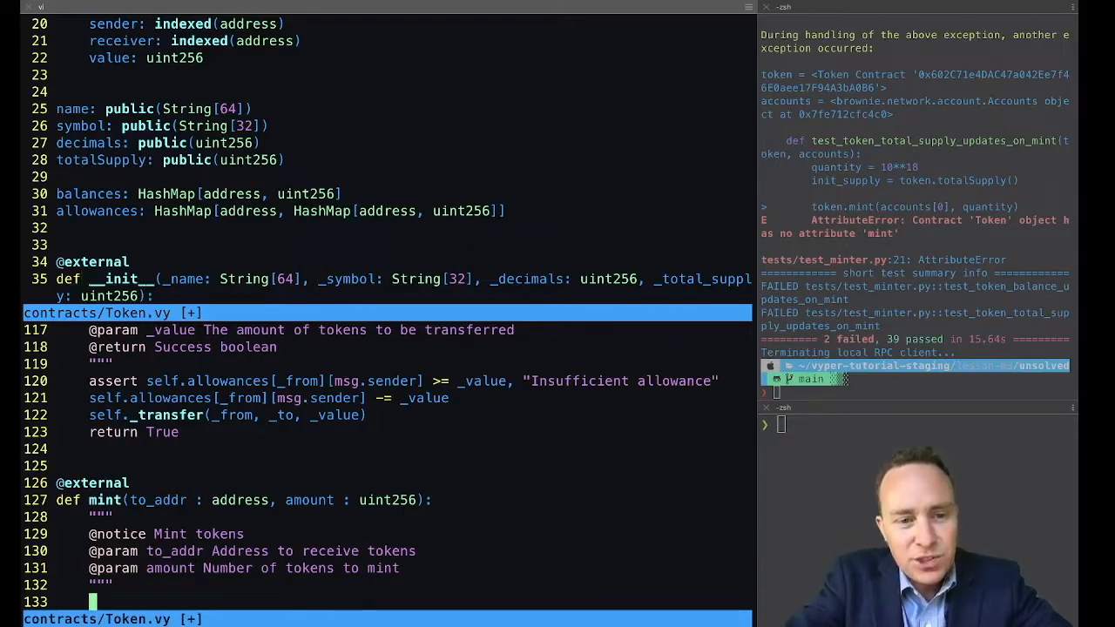
Begin the mint body with a self reference to the contract's state.
{"action": "type", "text": "self"}
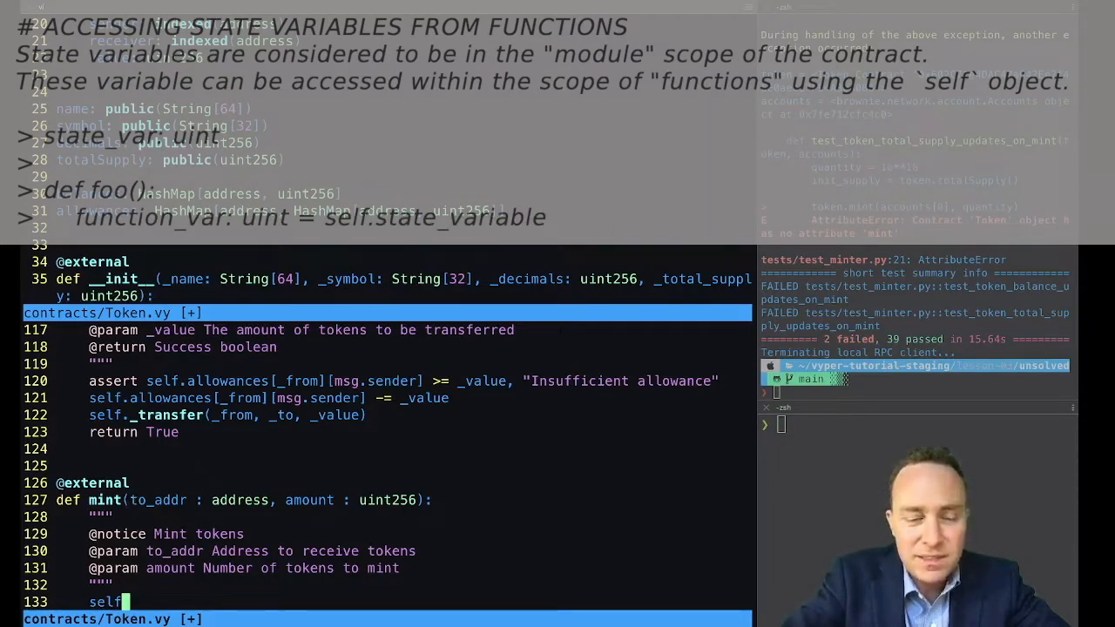
Write self.totalSupply += amount as the first mint body line.
{"action": "type", "text": "tota"}
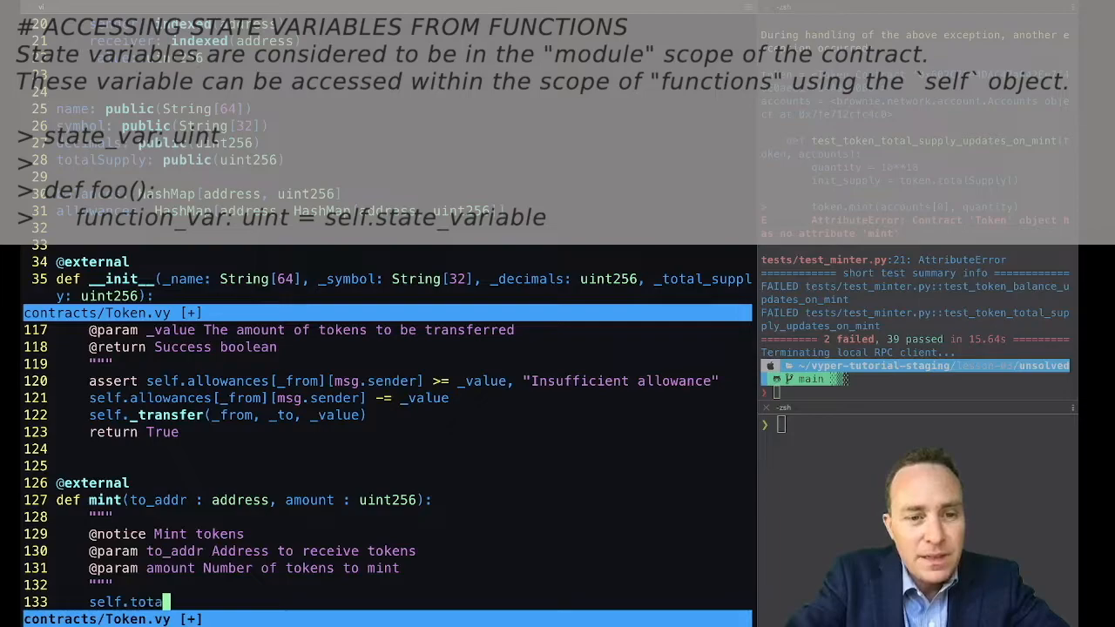
{"action": "type", "text": "lSupply +="}
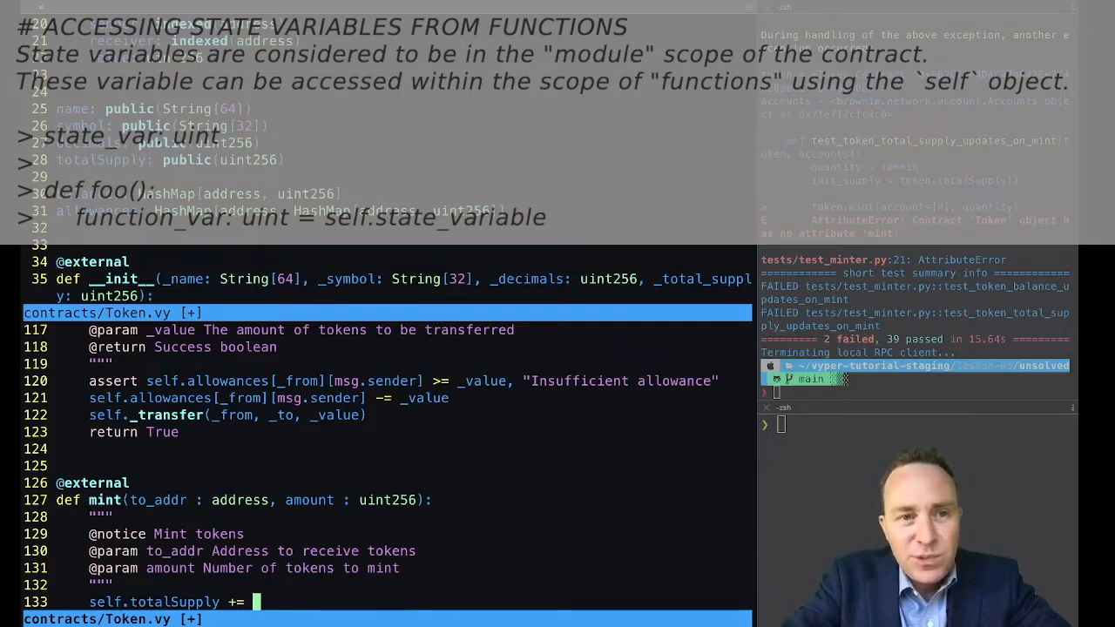
{"action": "type", "text": "amount"}
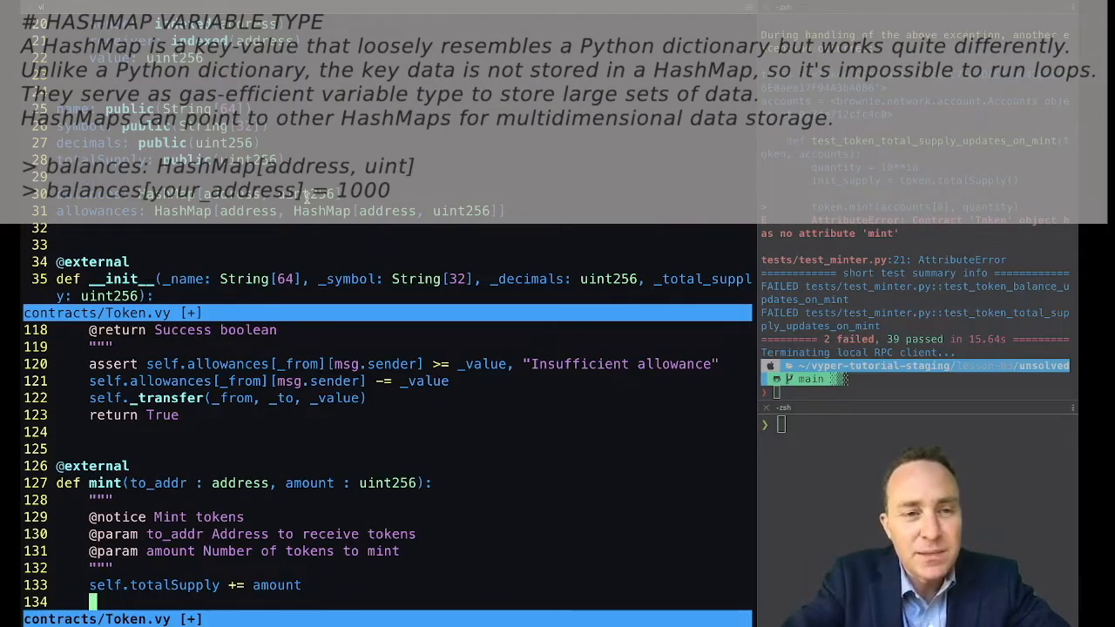
Write self.balances[to_addr] += amount to credit the recipient's balance.
{"action": "type", "text": "self."}
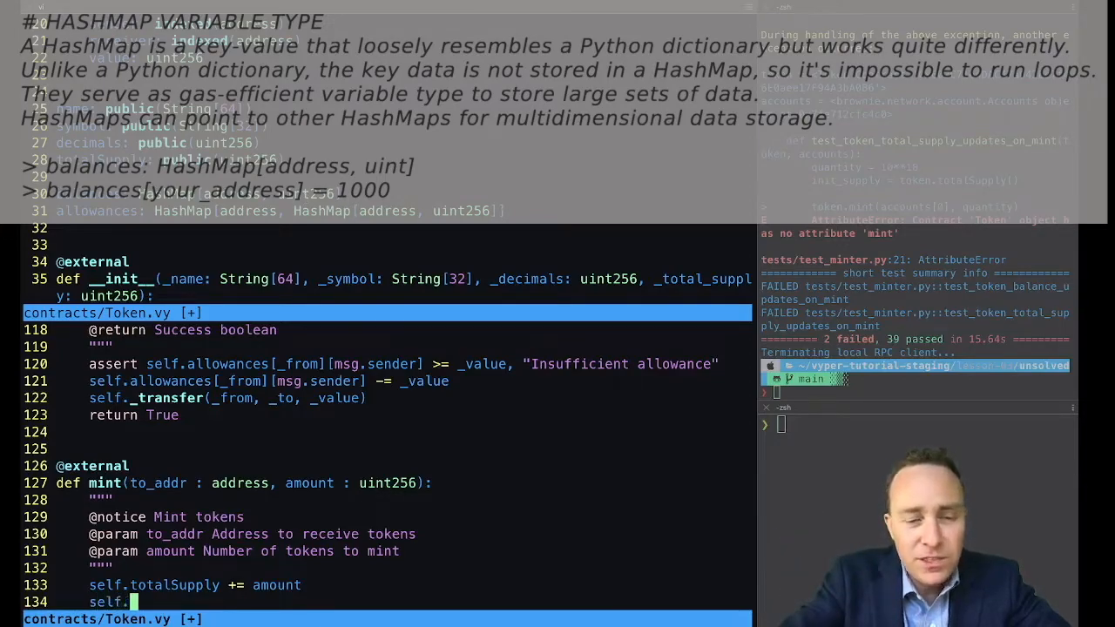
{"action": "type", "text": "bal"}
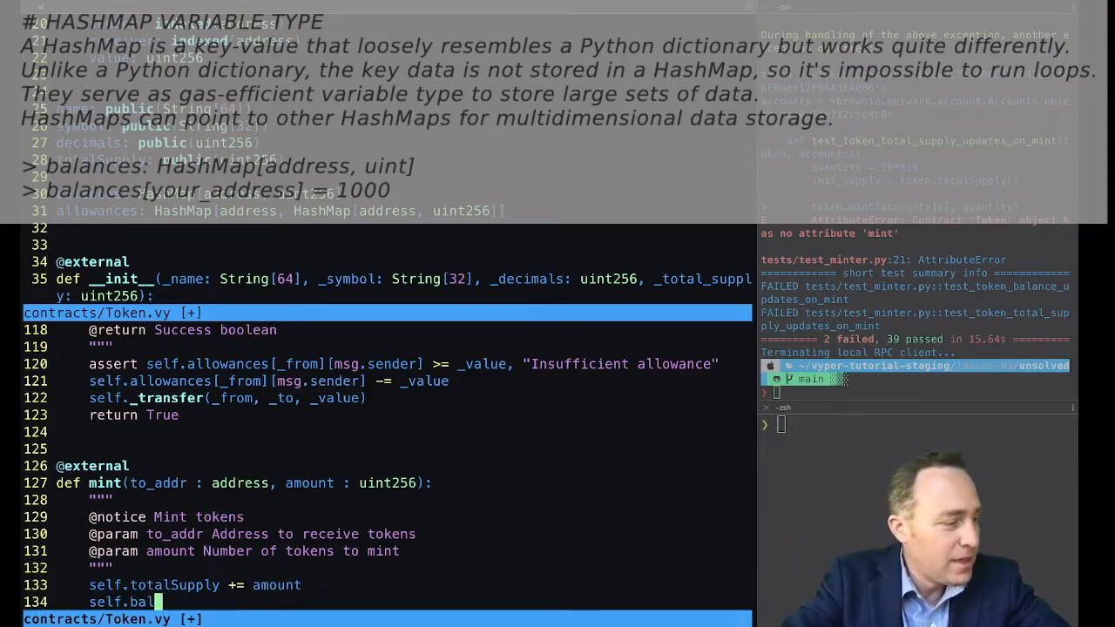
{"action": "type", "text": "ances[to_addr"}
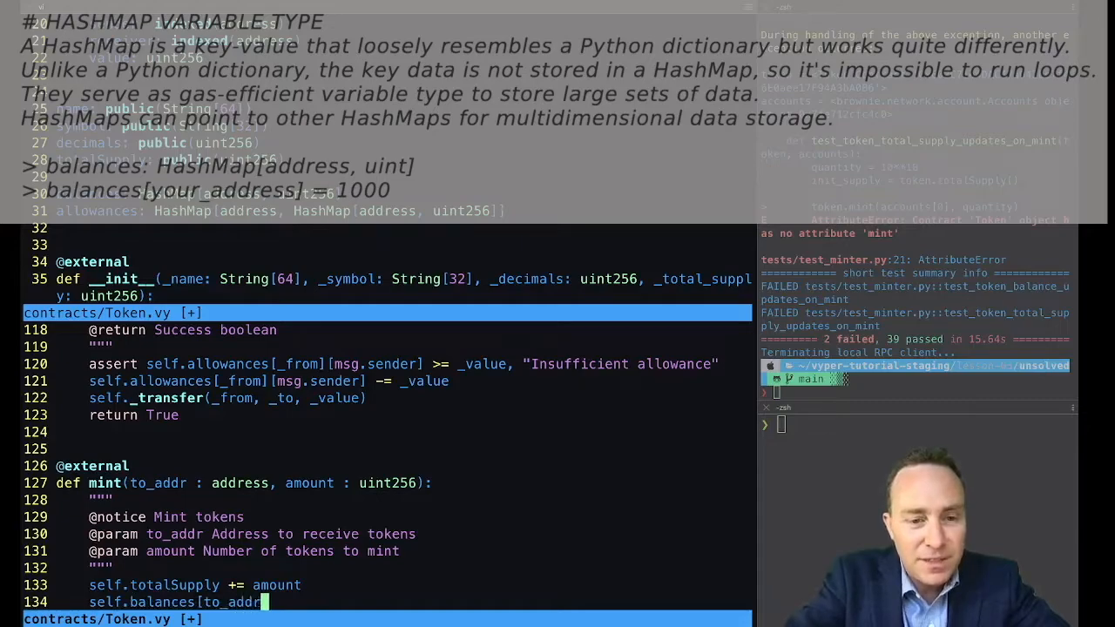
{"action": "type", "text": "] +="}
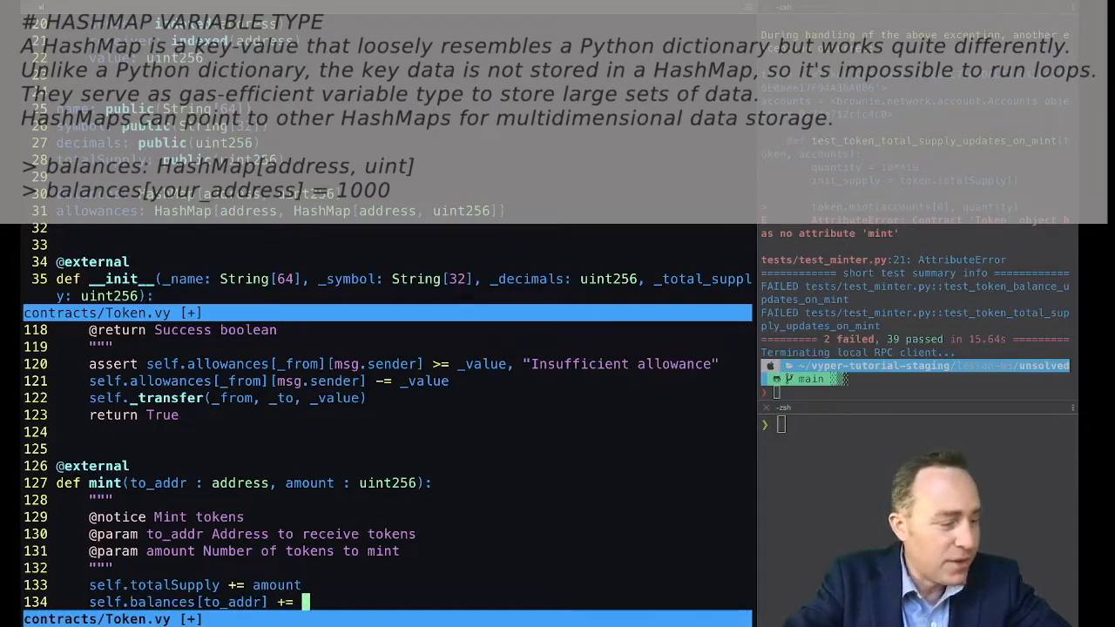
{"action": "type", "text": "amount"}
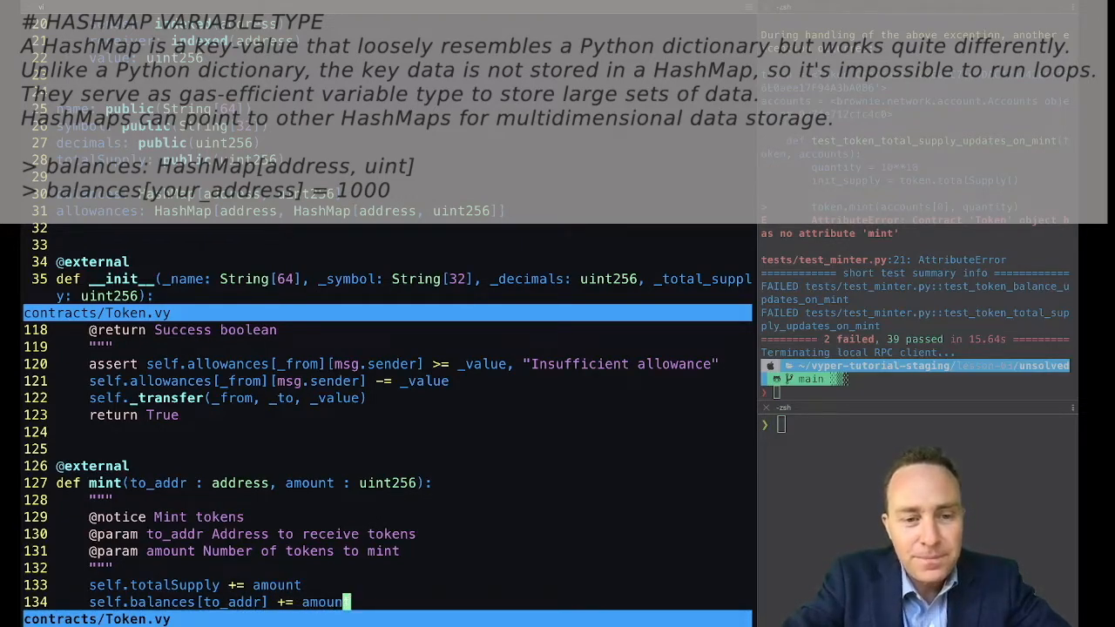